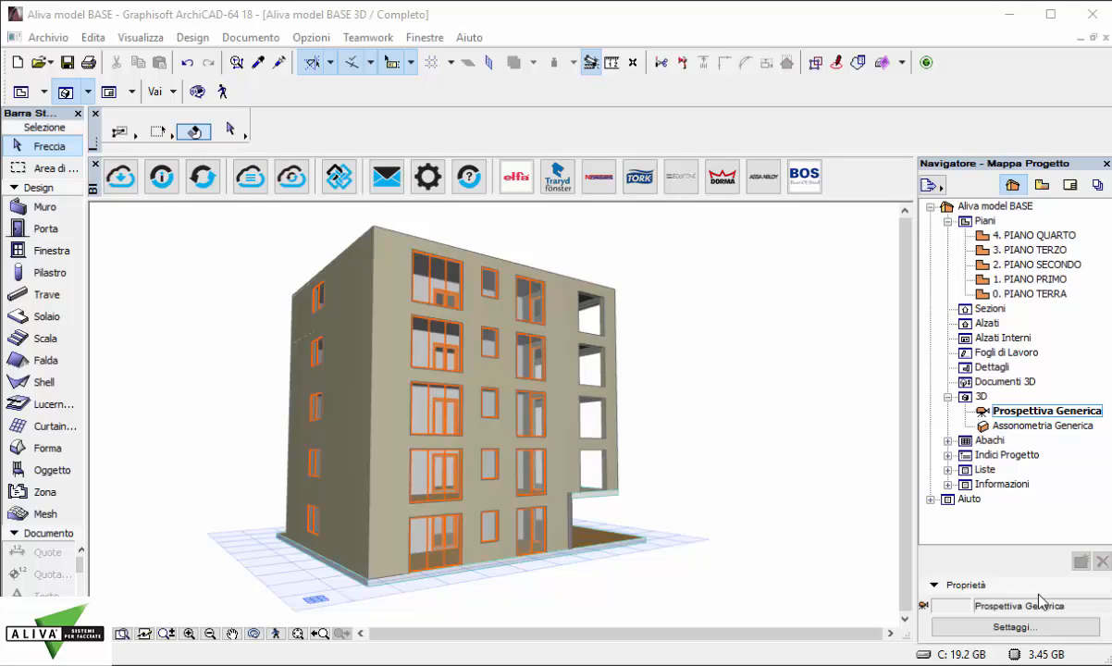
mouse_move(799, 472)
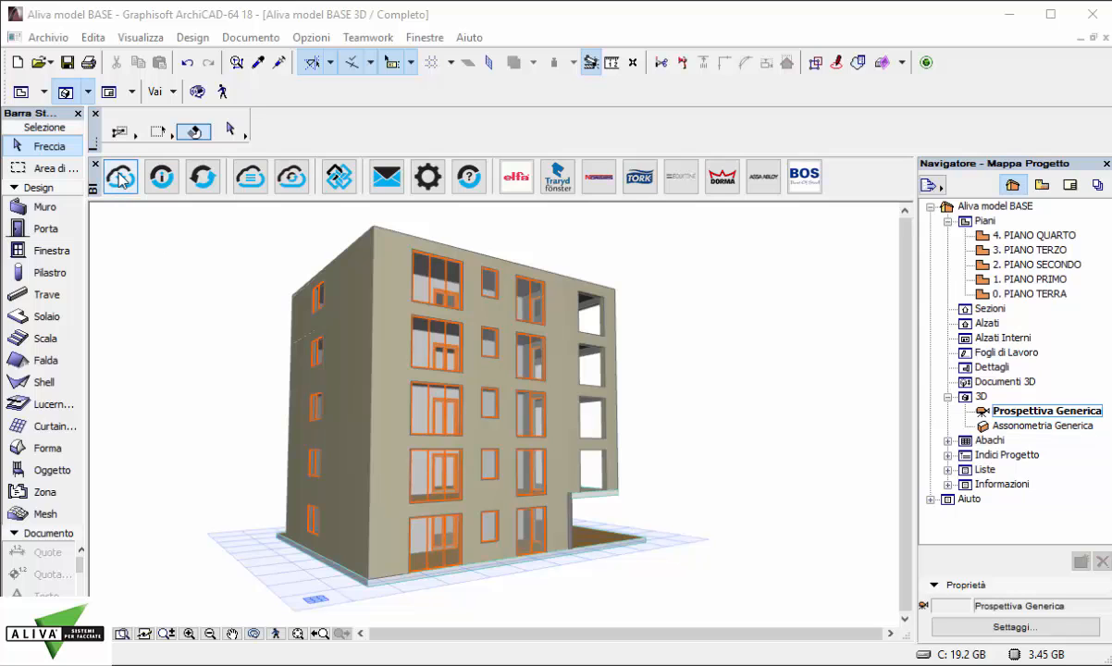
Step: Filter the BIMobject ArchiCAD catalogue to Gruppo IVAS and browse its seven Aliva product families
click(120, 177)
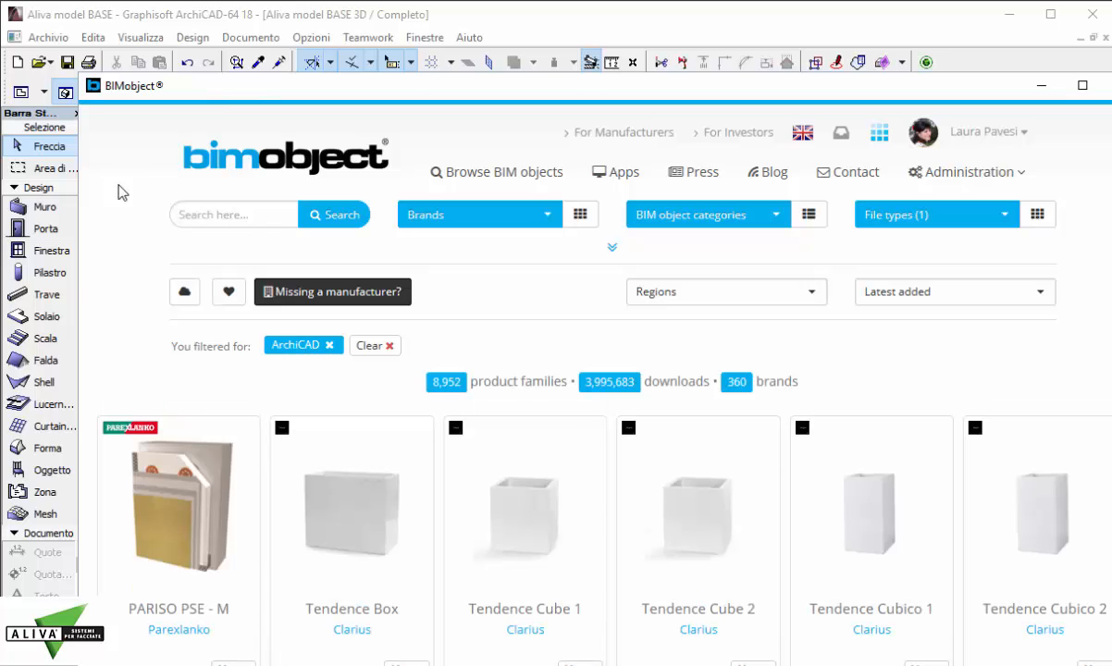
mouse_move(498, 227)
text(g)
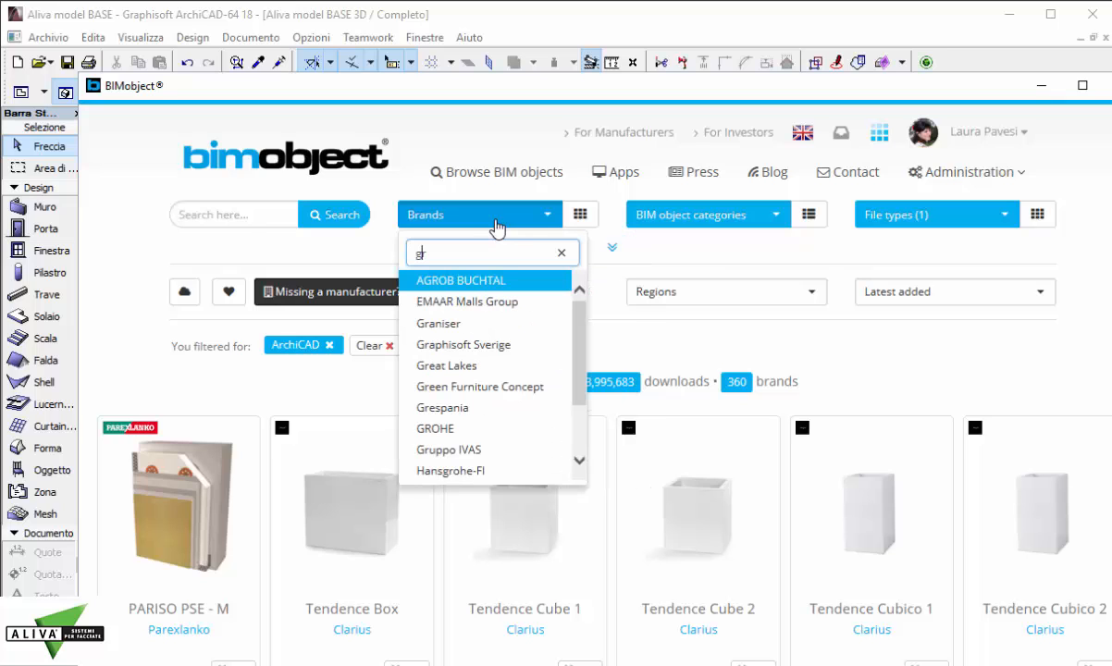
text(ru)
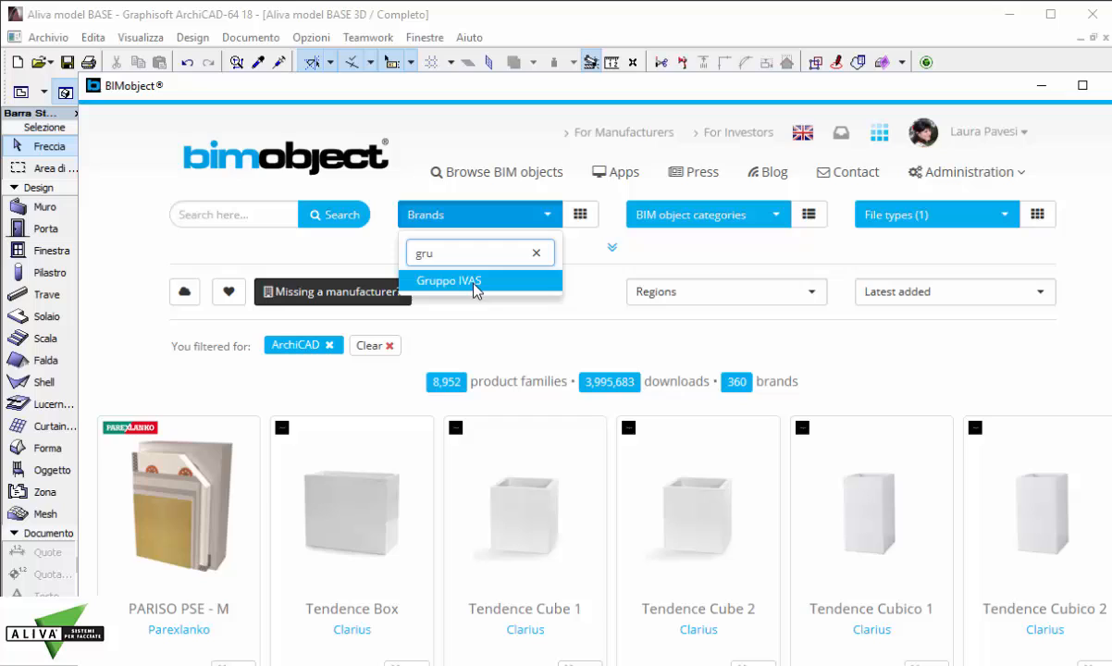
text(pp)
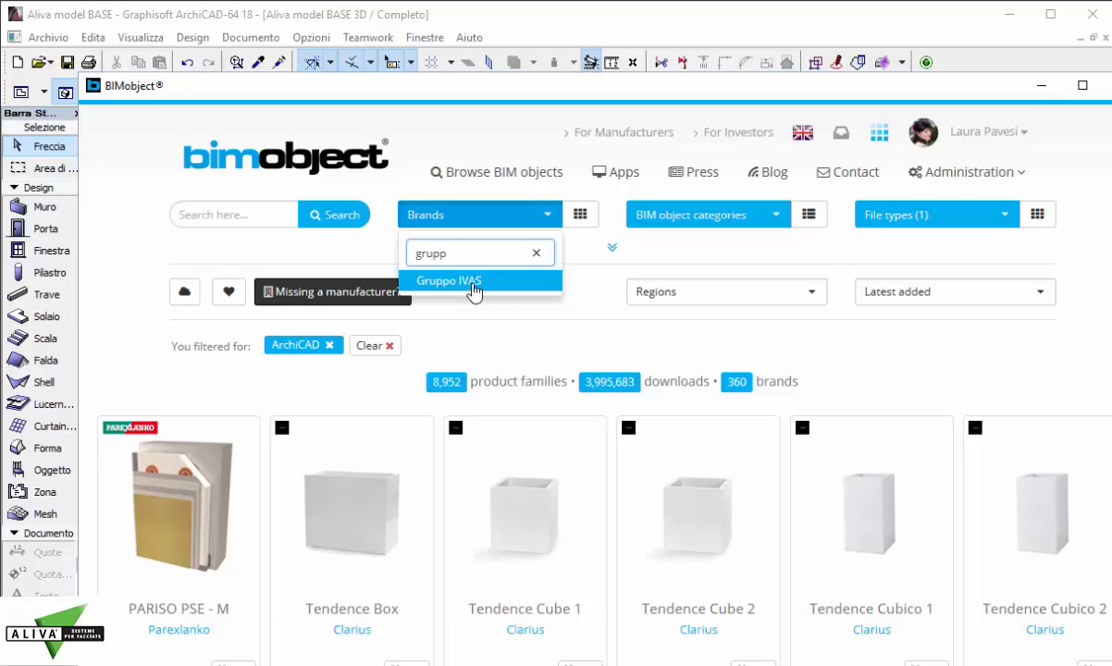
text(o iv)
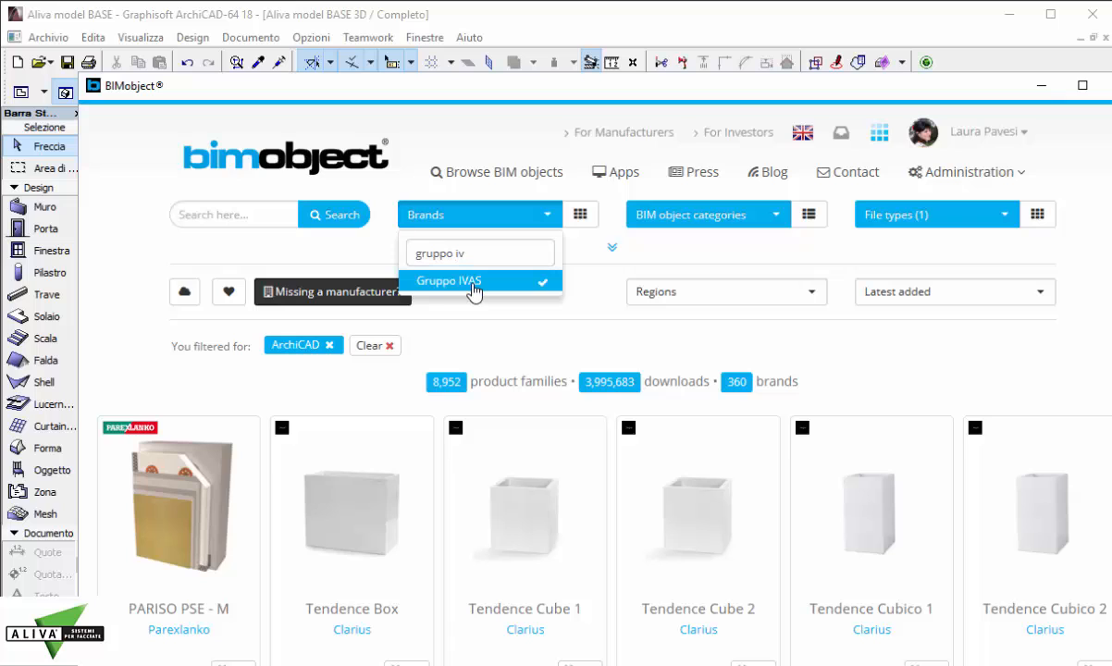
click(448, 281)
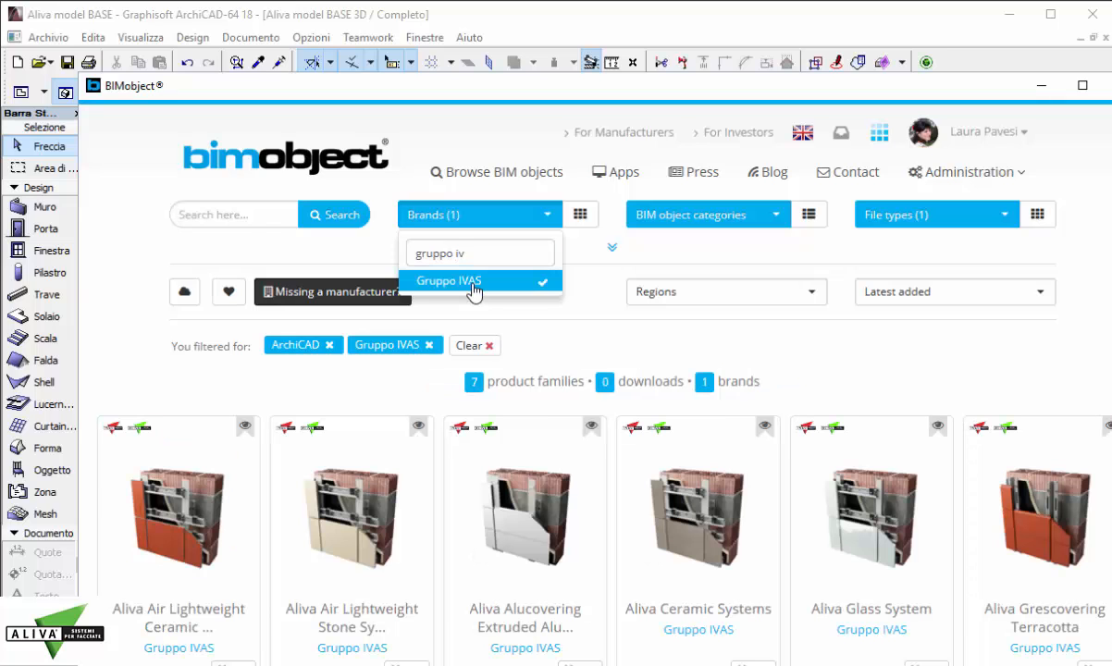
click(606, 345)
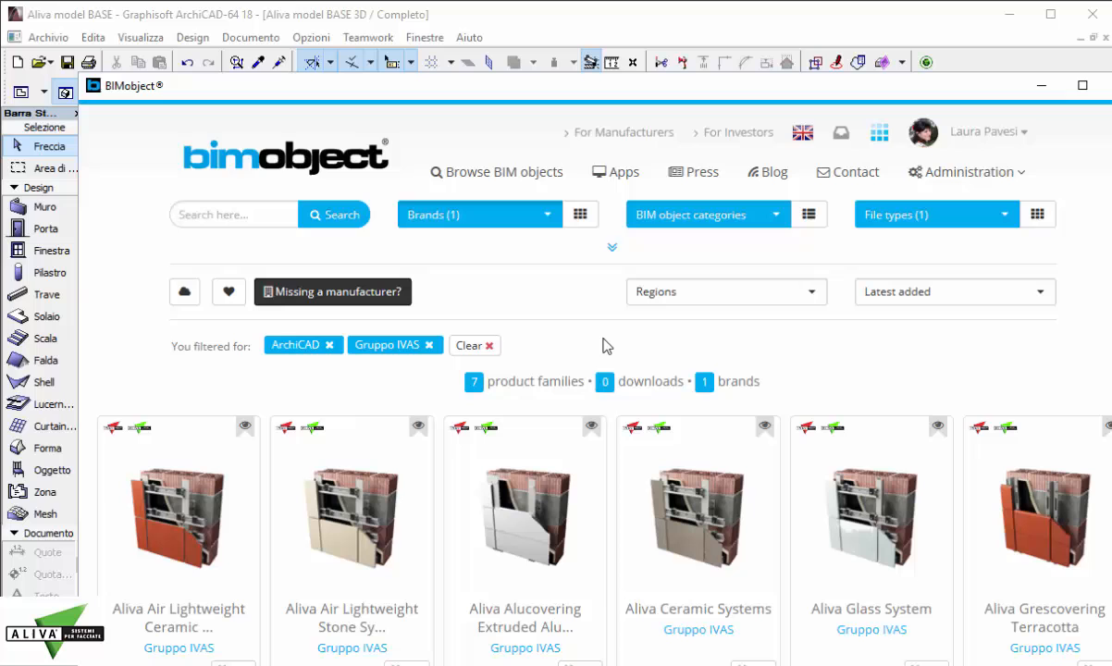
scroll(down, 3)
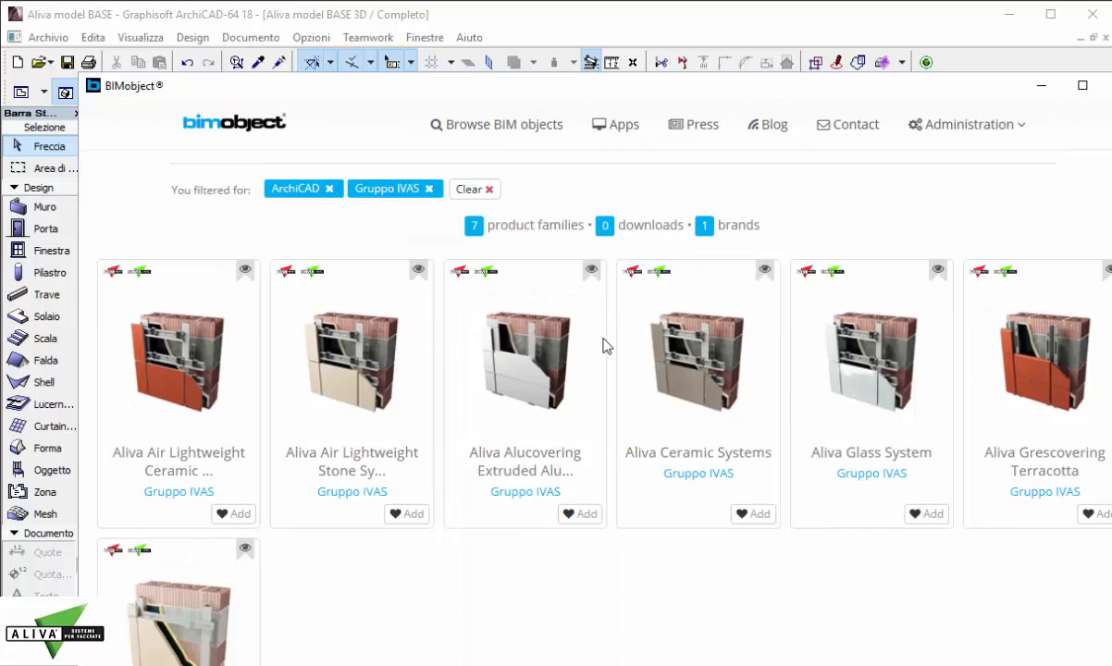
scroll(down, 3)
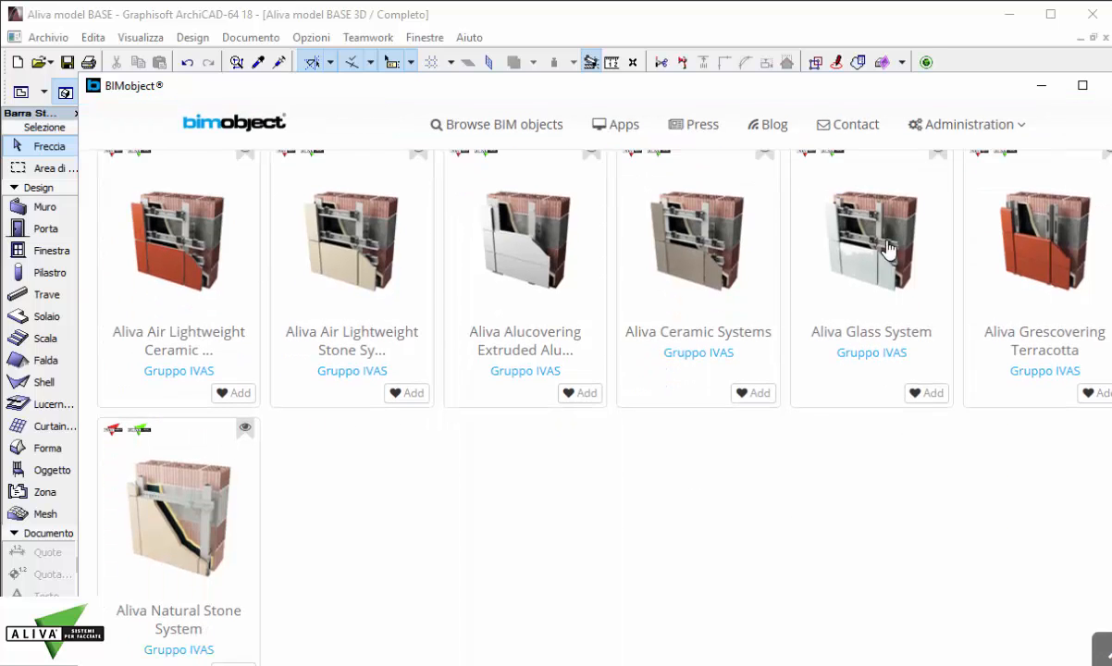
mouse_move(571, 482)
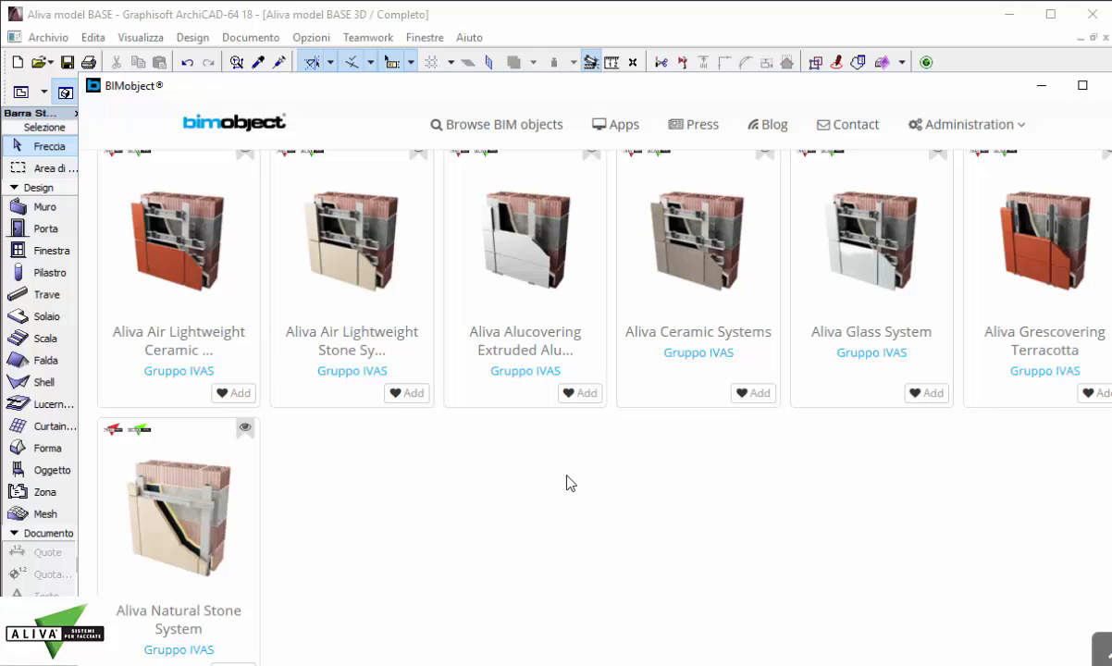
mouse_move(553, 556)
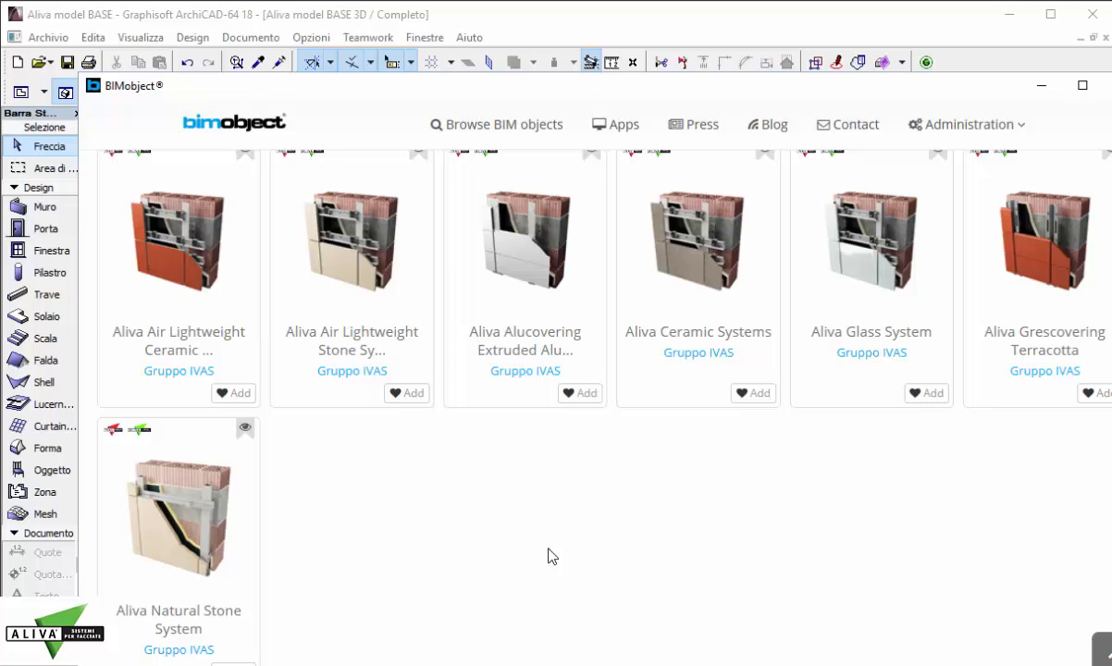
mouse_move(174, 262)
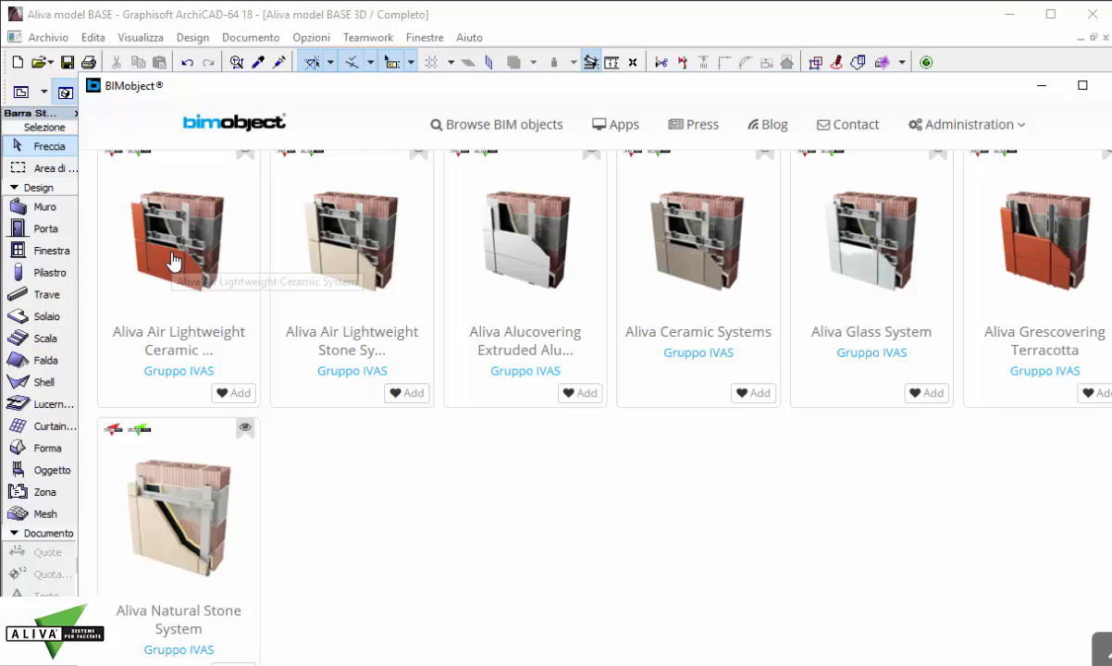
Step: Open the Aliva Air Lightweight Ceramic System page and review its related, classification and region details
click(177, 240)
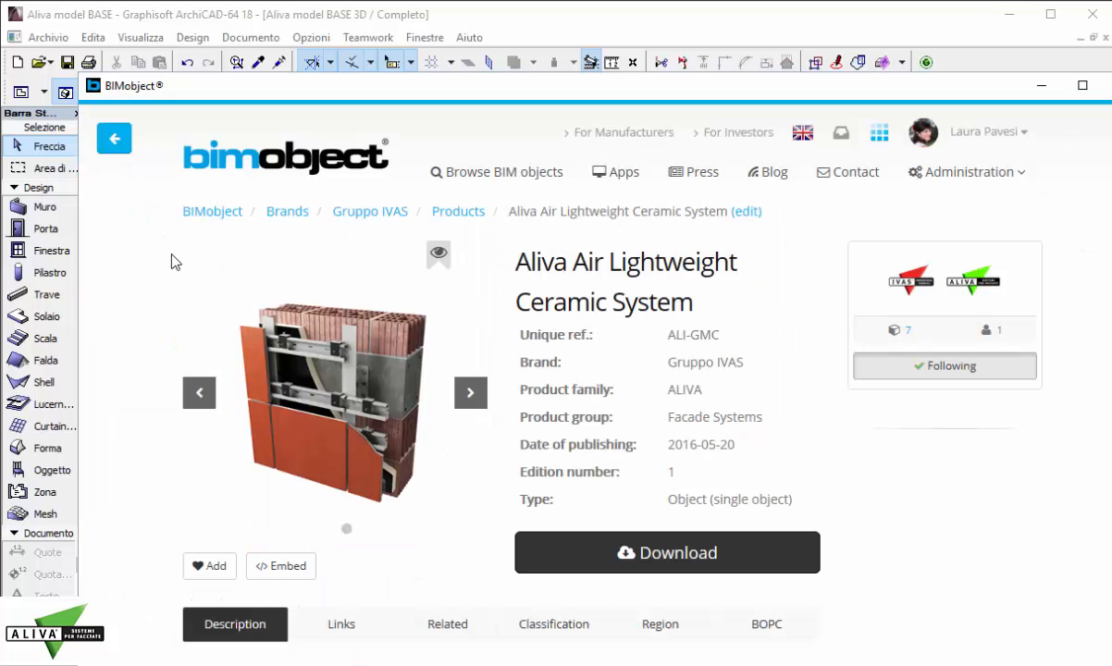
scroll(down, 3)
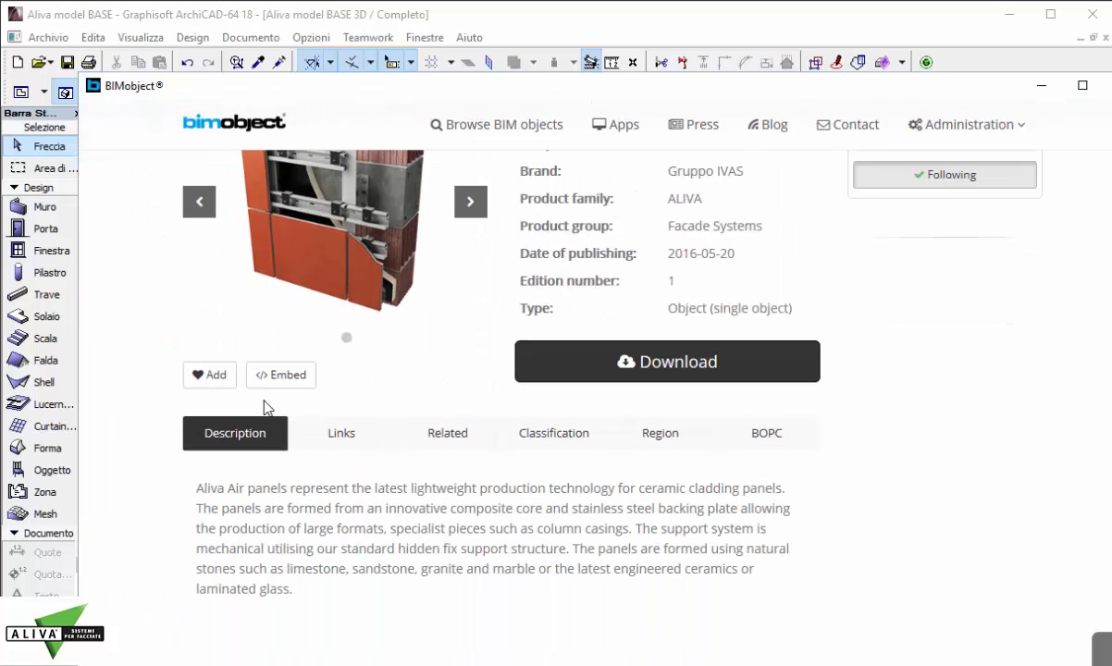
mouse_move(260, 463)
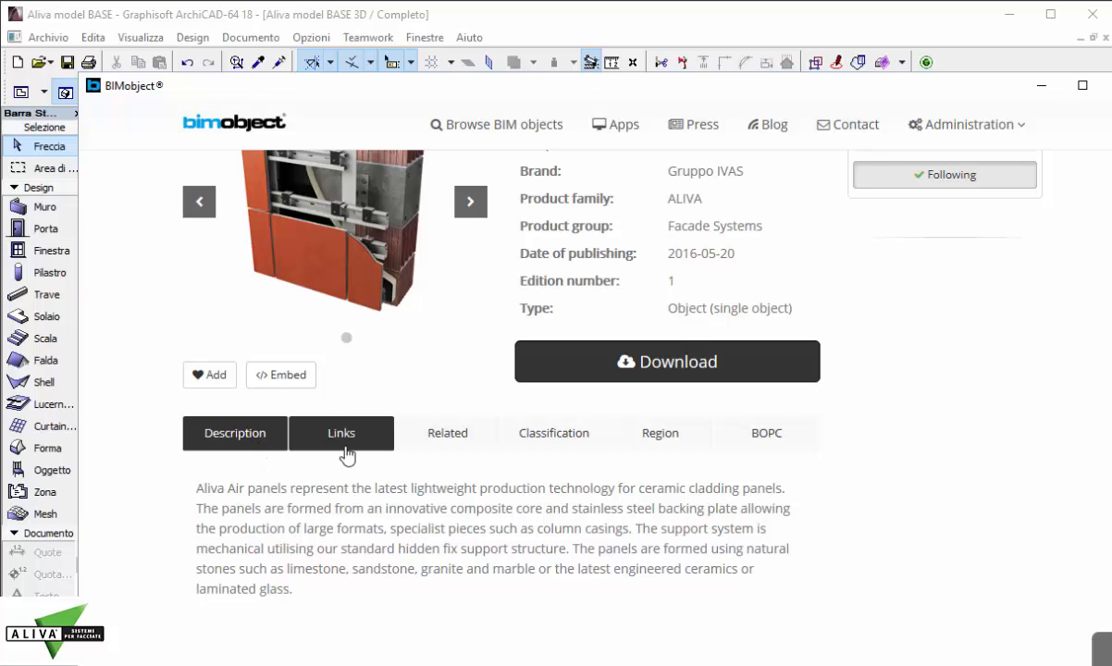
click(447, 347)
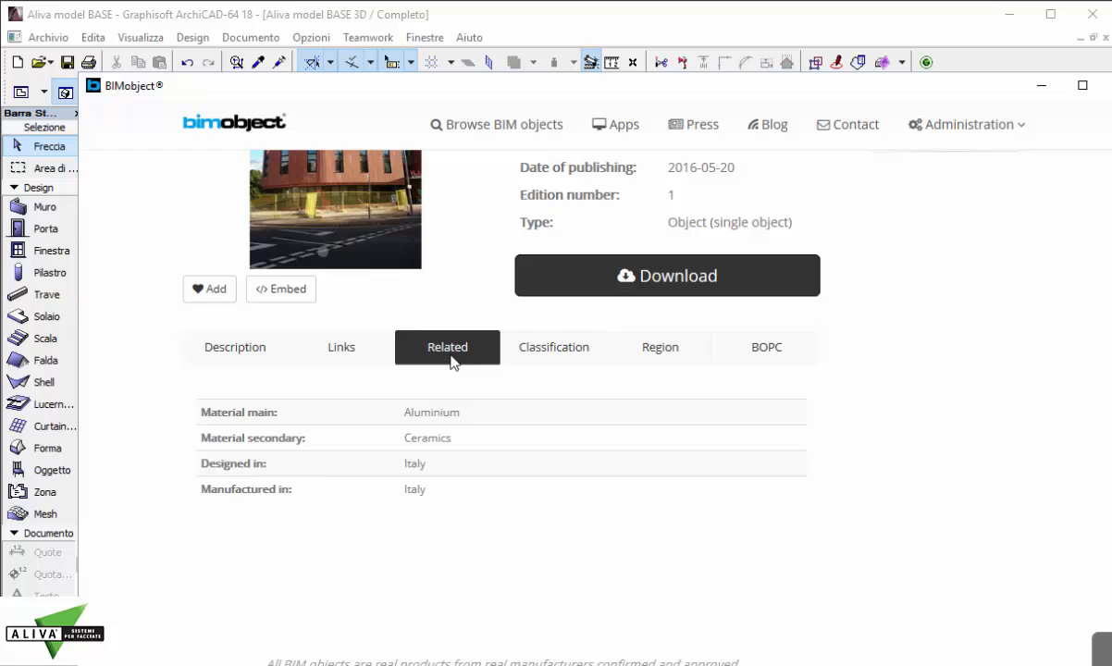
click(553, 347)
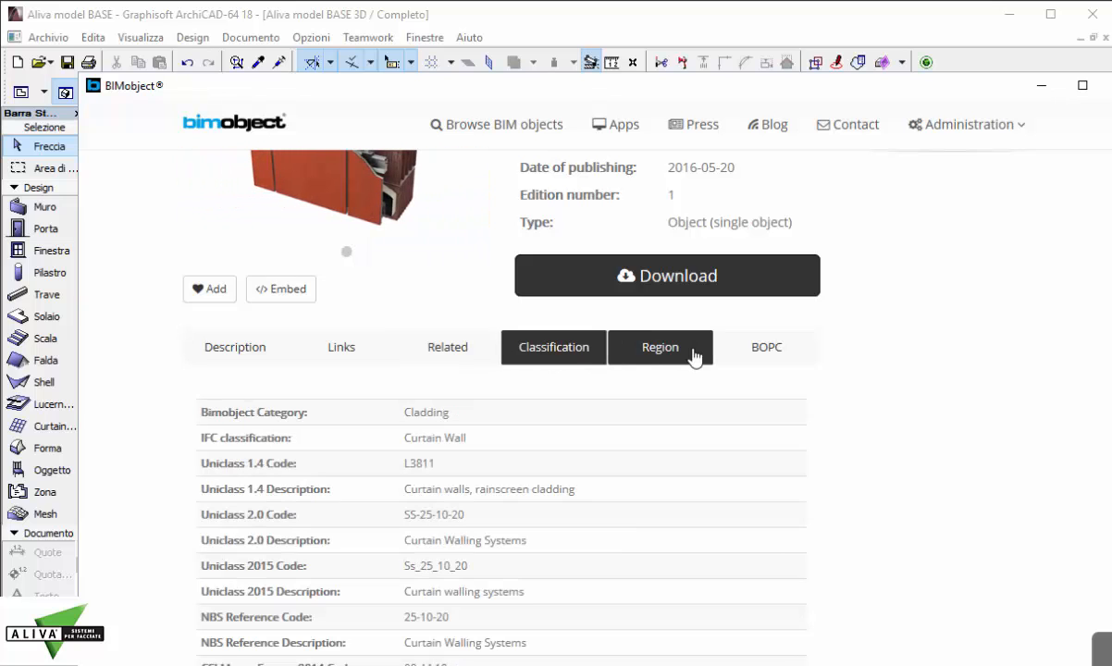
click(659, 346)
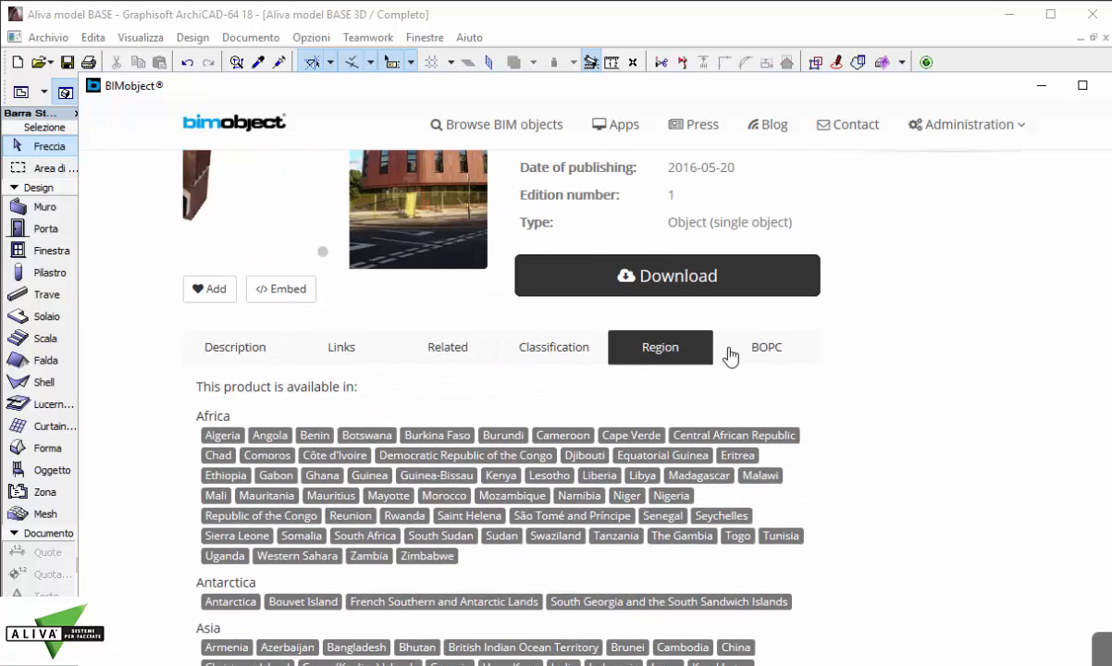
Step: Review the product's COBie UK properties table
click(766, 347)
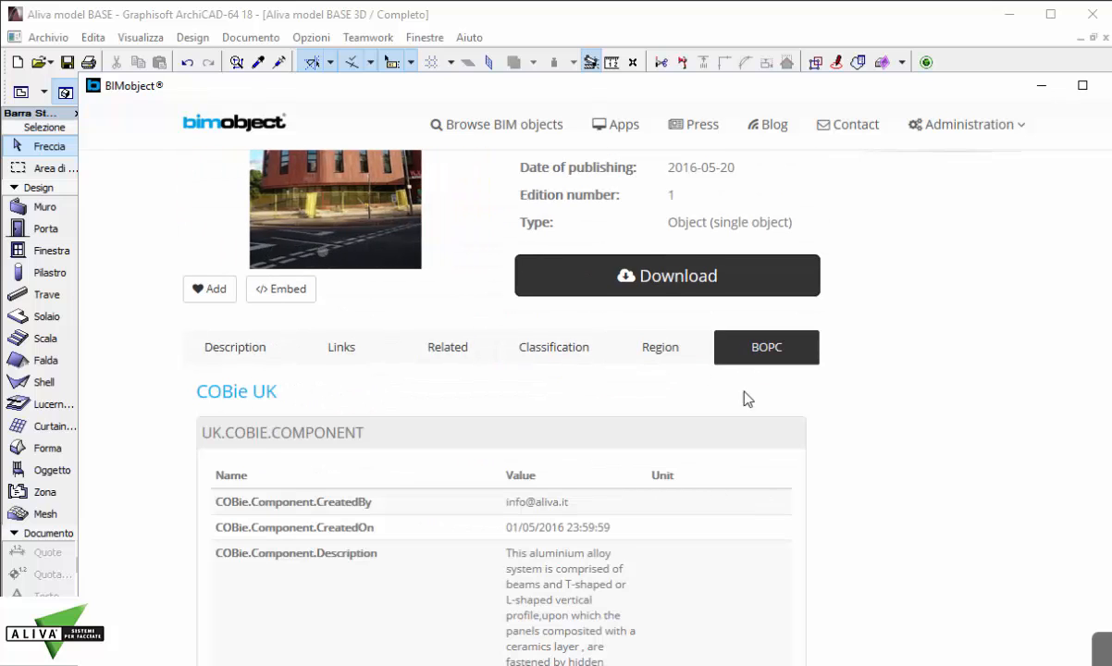
scroll(down, 3)
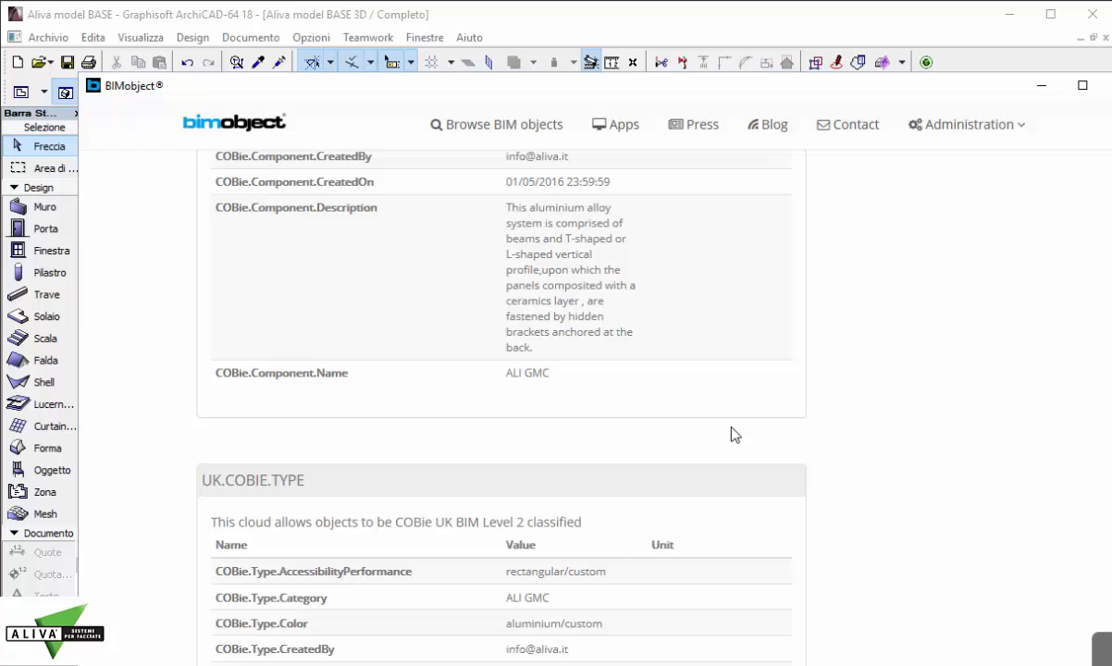
scroll(down, 3)
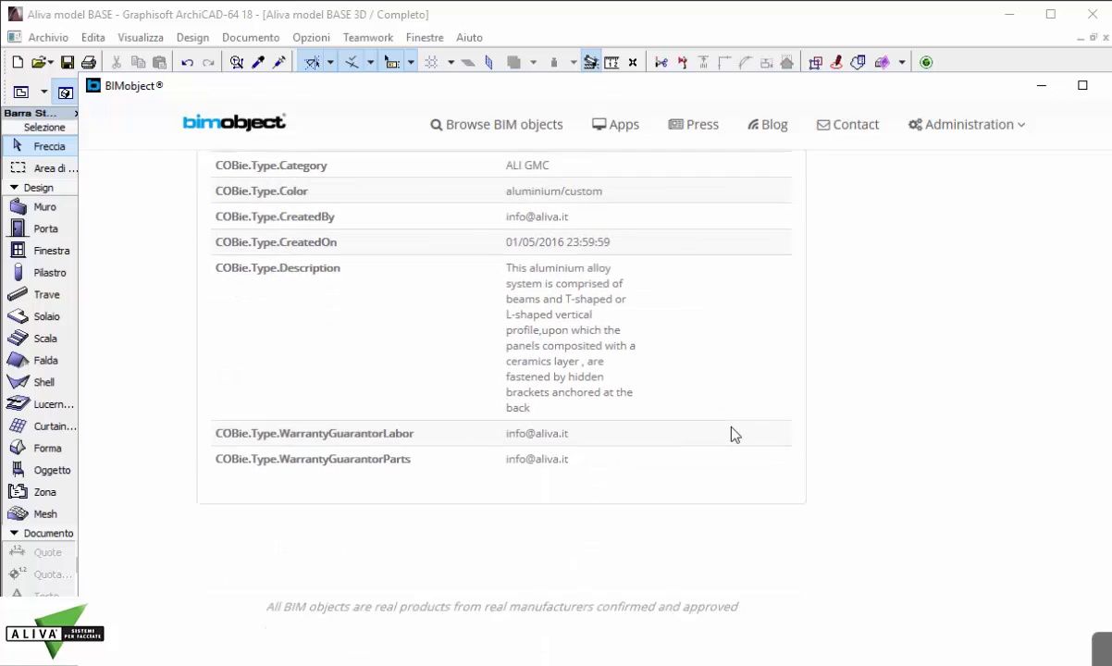
scroll(up, 3)
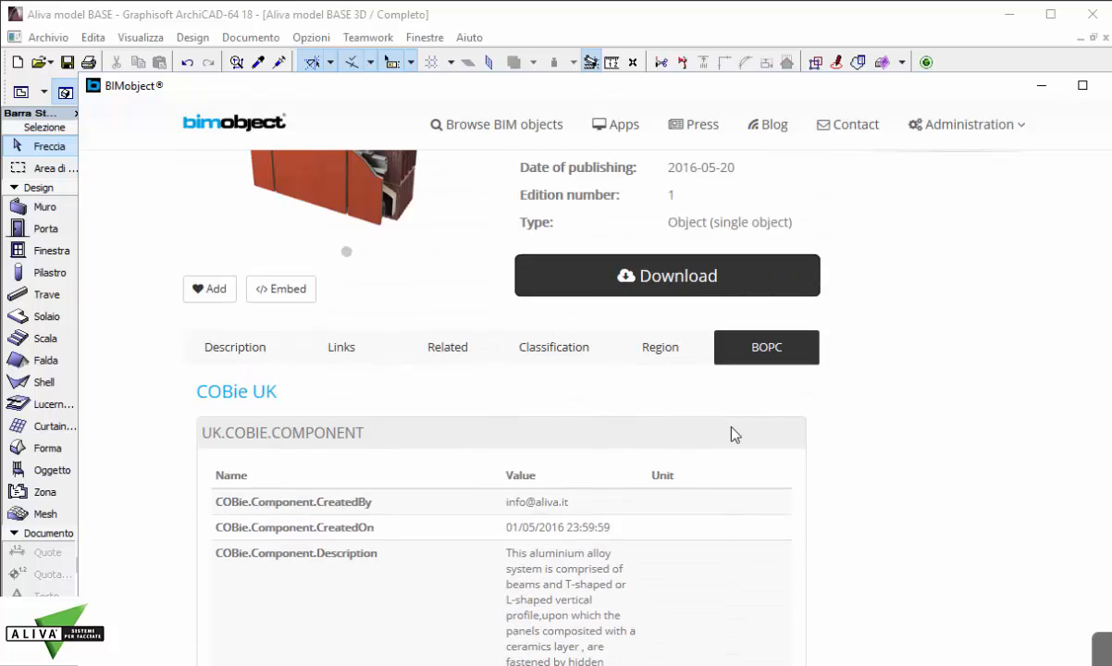
scroll(up, 3)
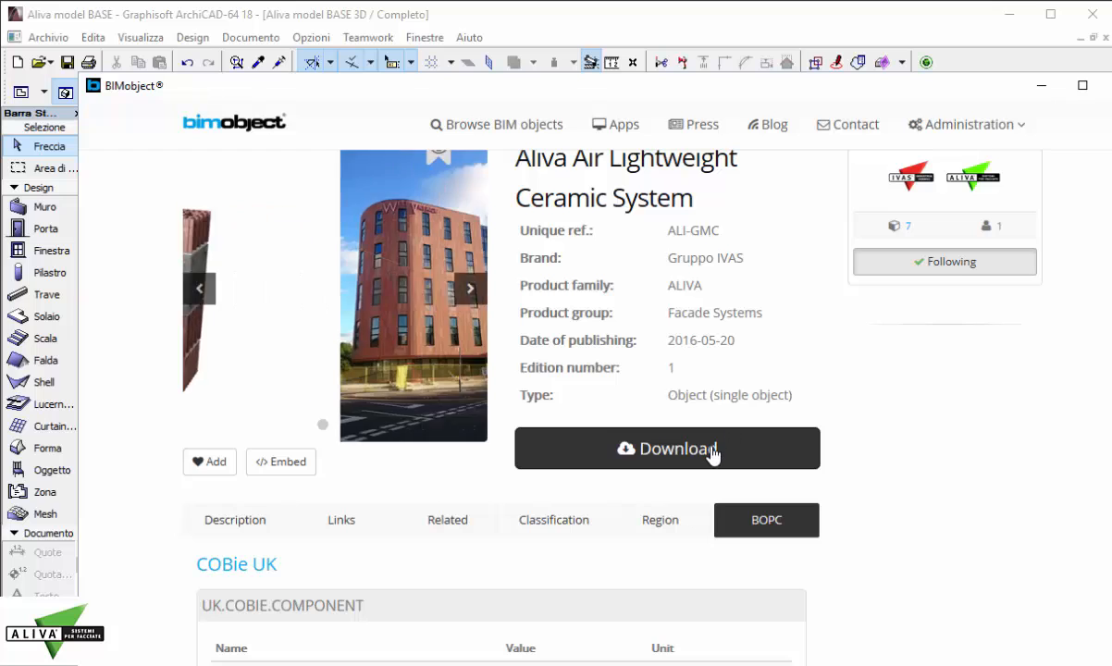
Step: Review the ArchiCAD download files and macro library note, then return to the ArchiCAD-filtered catalogue
click(666, 448)
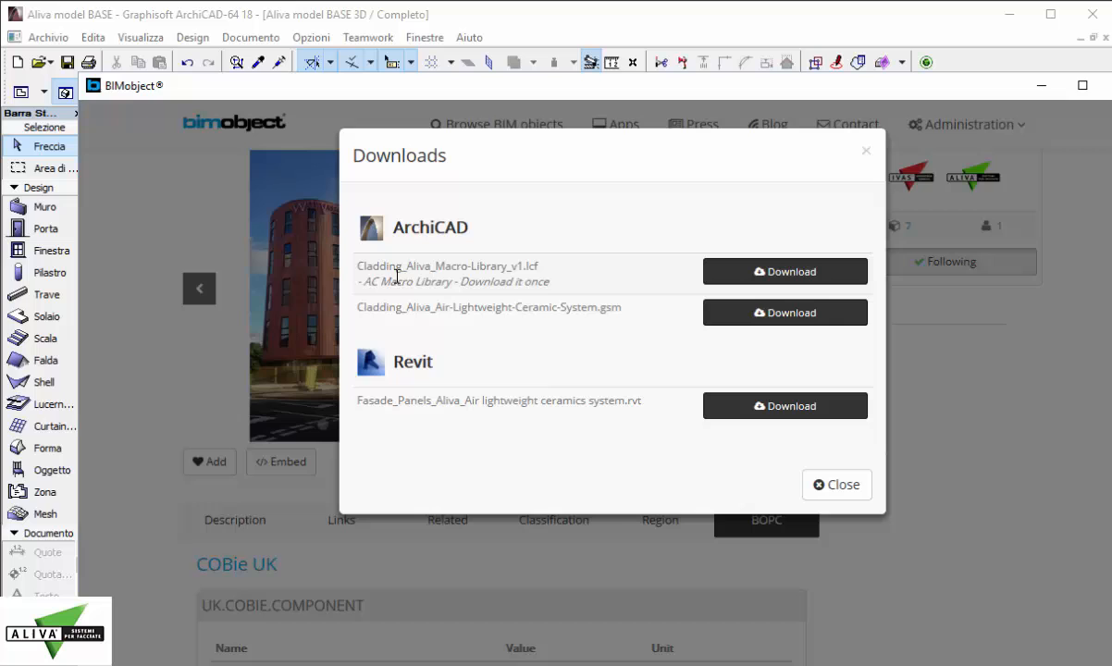
double_click(453, 281)
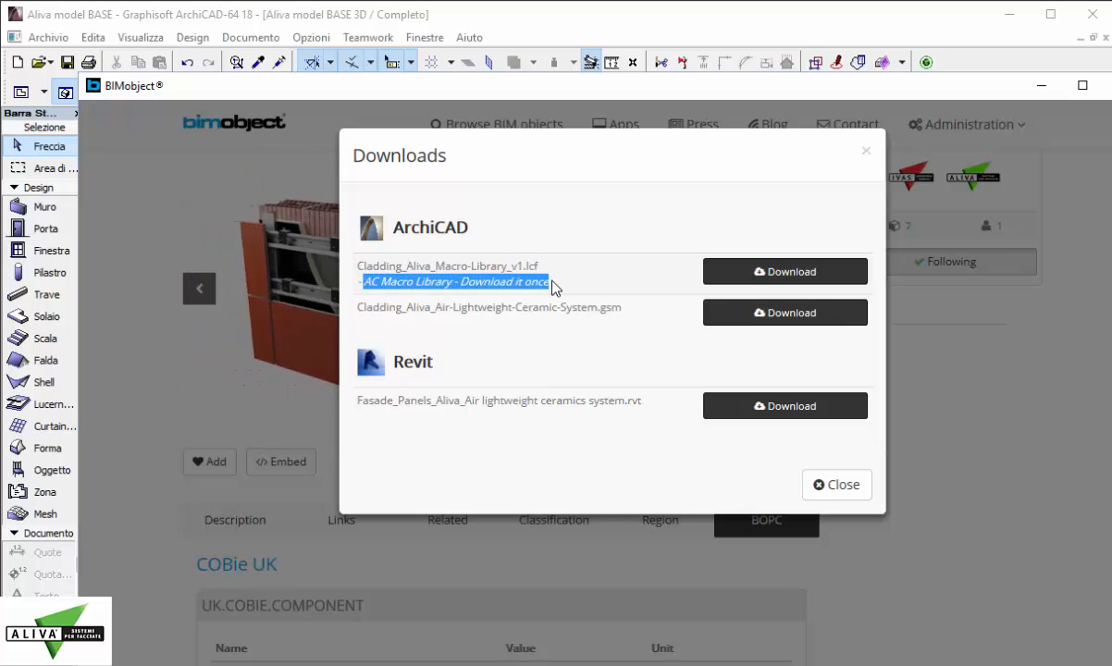
click(785, 271)
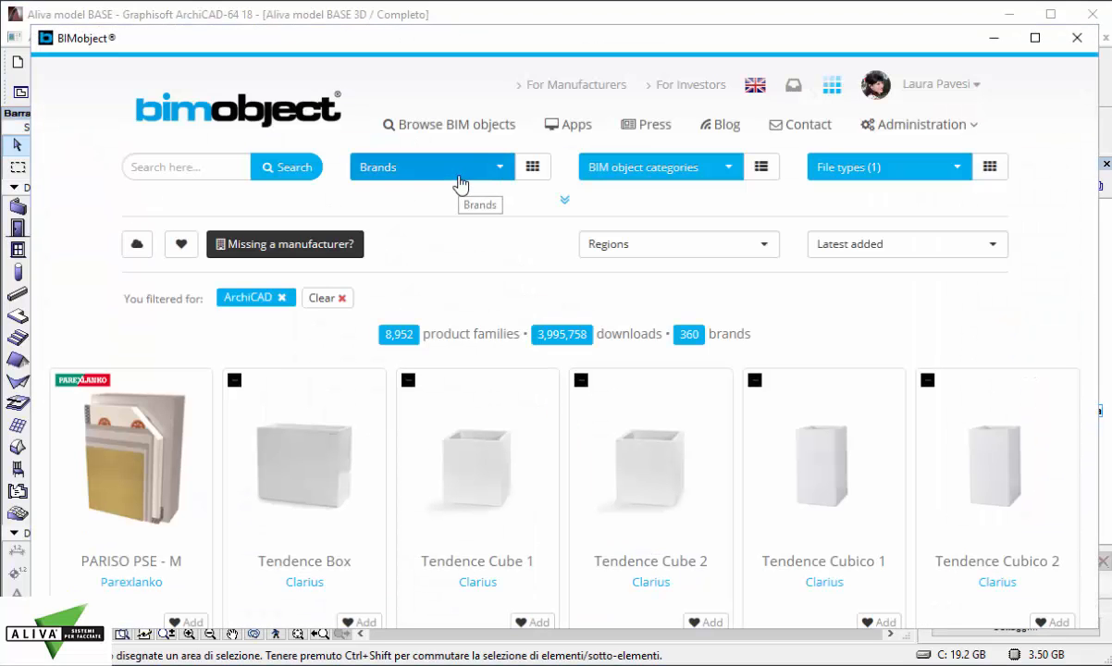
mouse_move(461, 174)
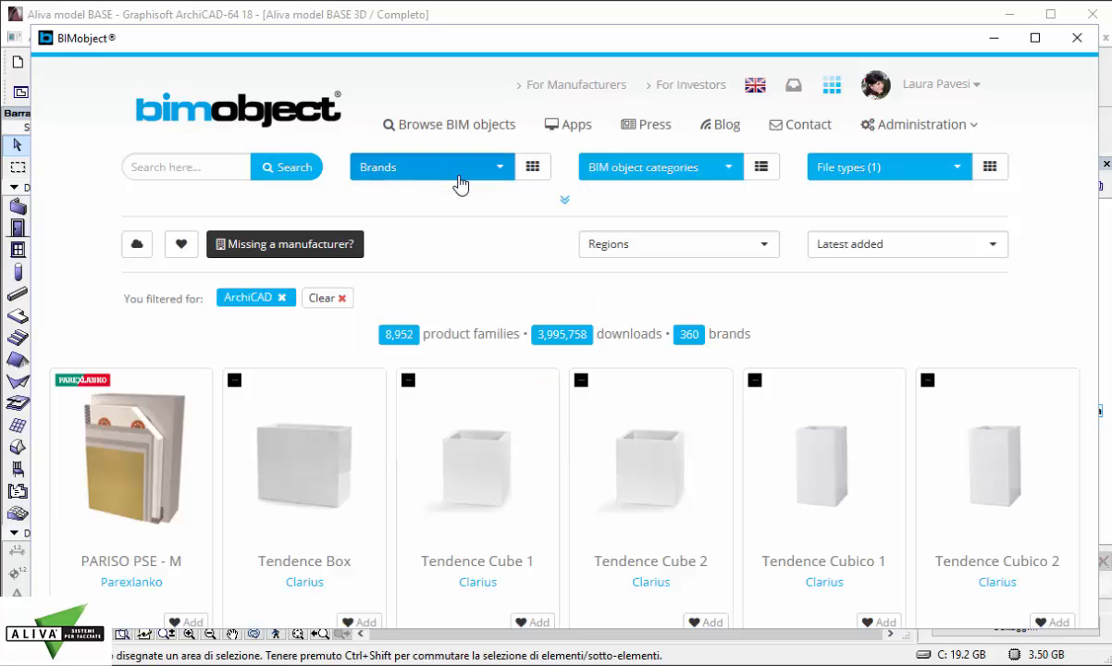
Step: Filter brands to Gruppo IVAS, open the Aliva Air Lightweight Ceramic product, then close BIMobject
click(431, 167)
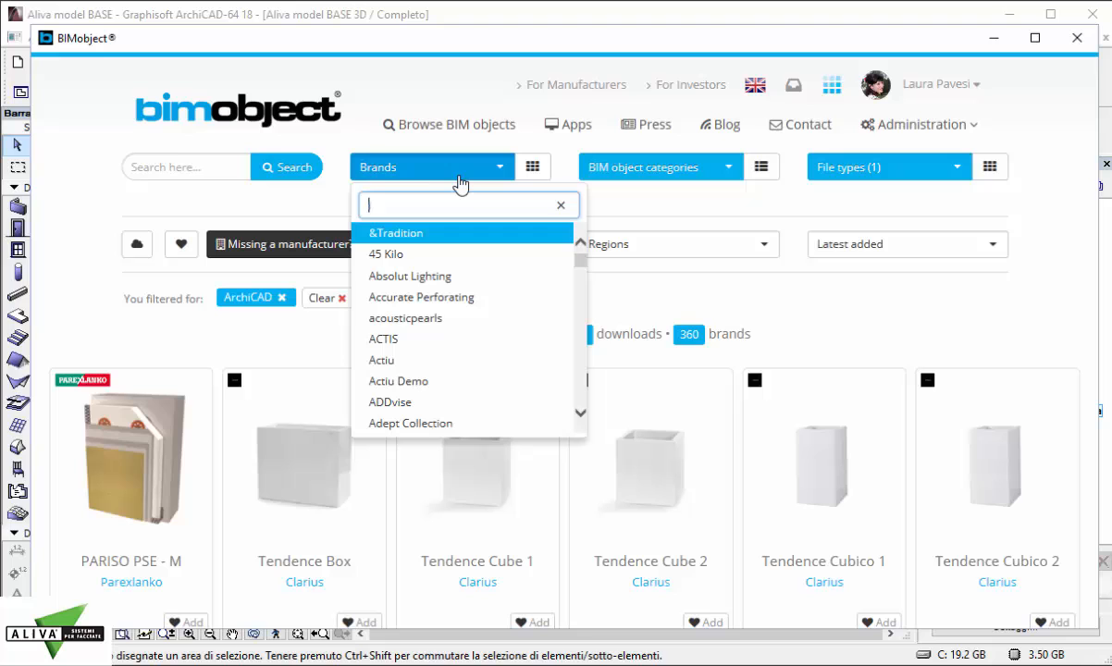
text(ivas)
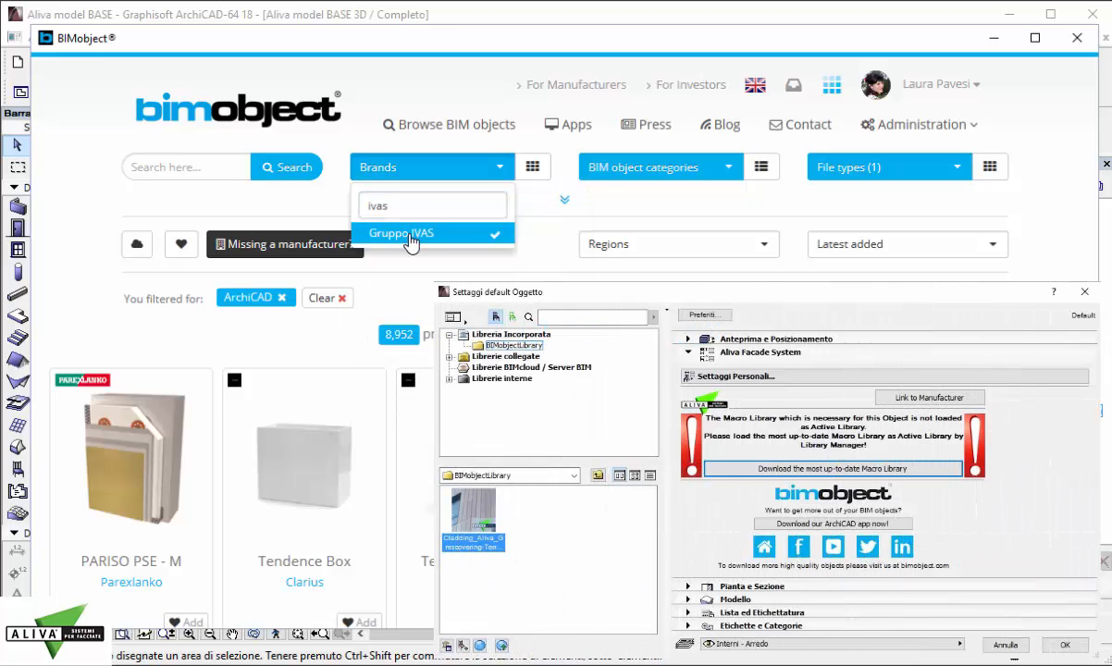
click(409, 232)
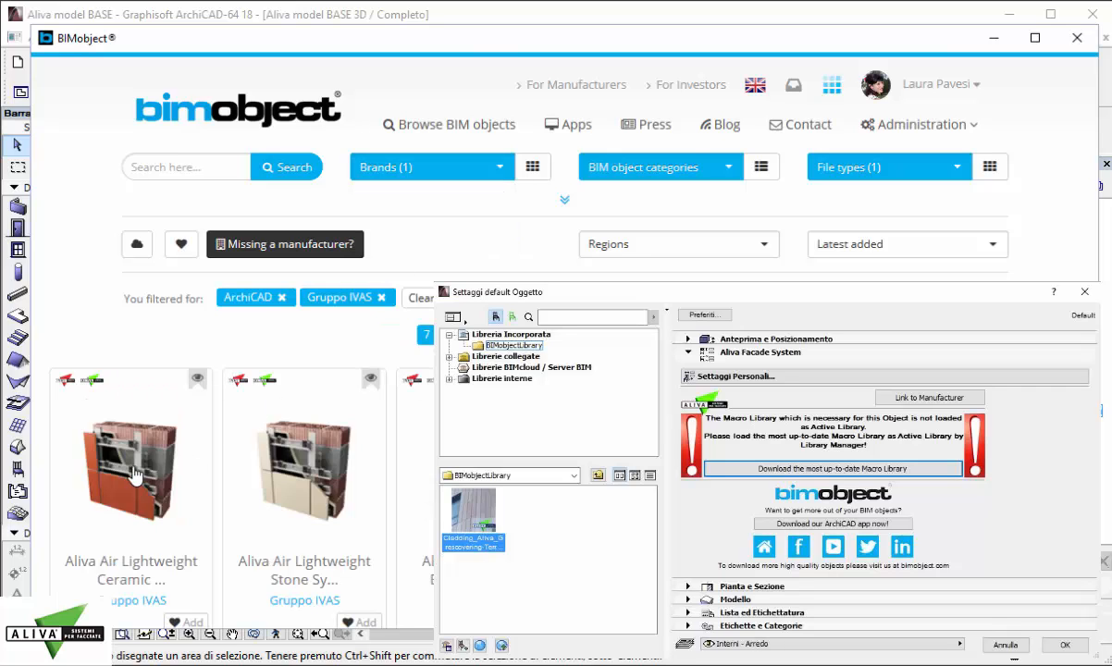
click(131, 467)
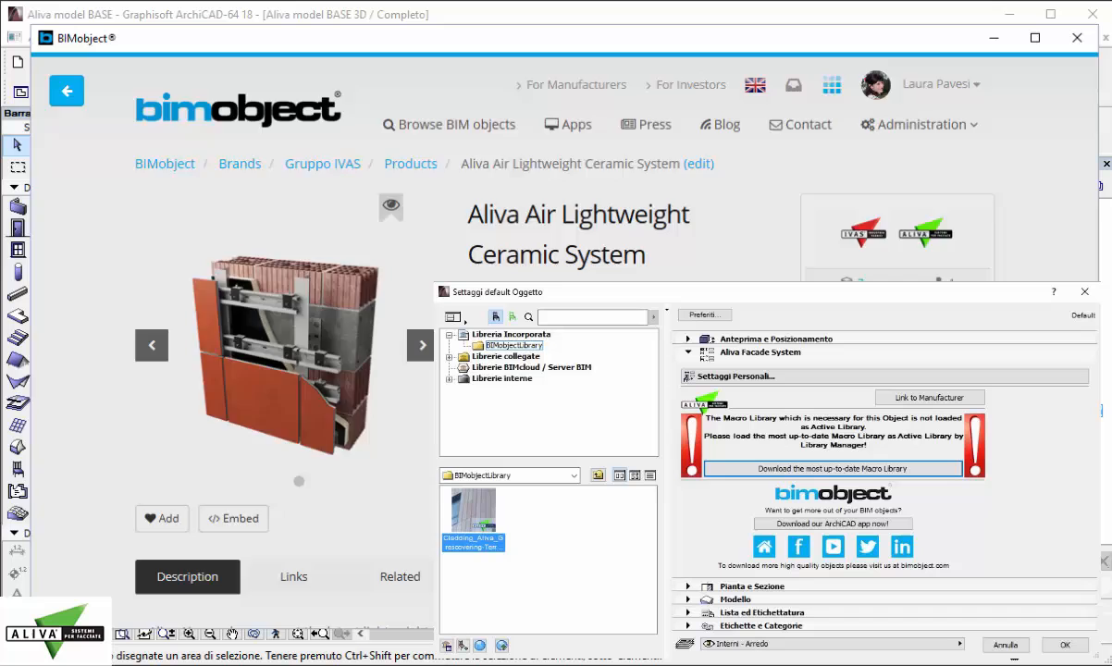
click(832, 468)
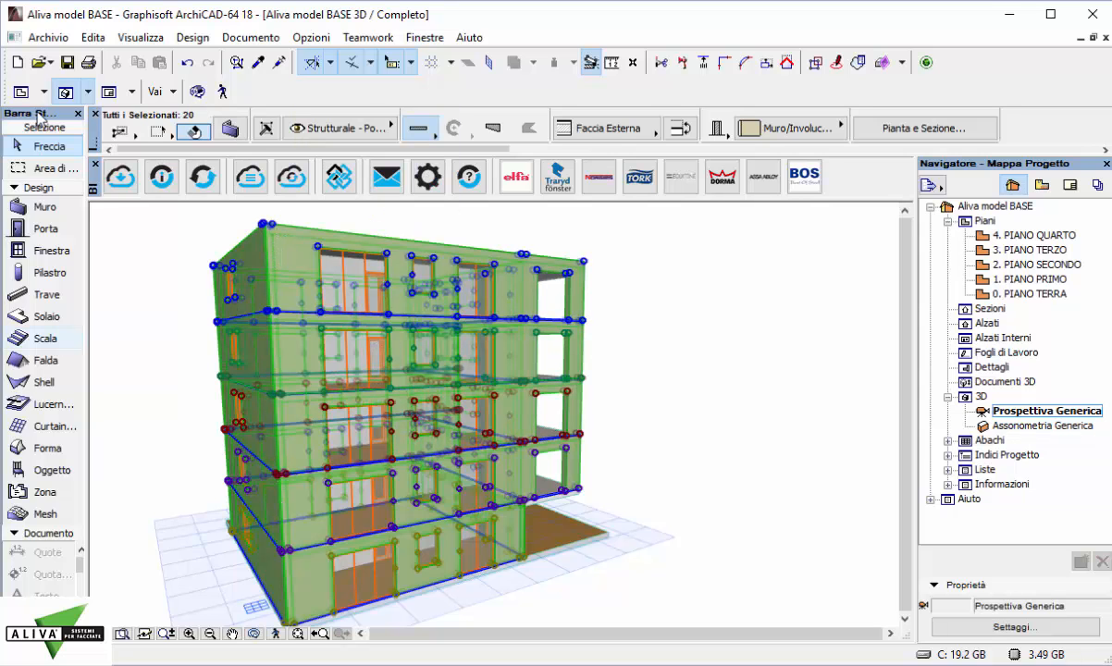
Step: Add Aliva Air Lightweight Gres cladding to the walls with 0,70 x 0,40 table sizes
click(192, 37)
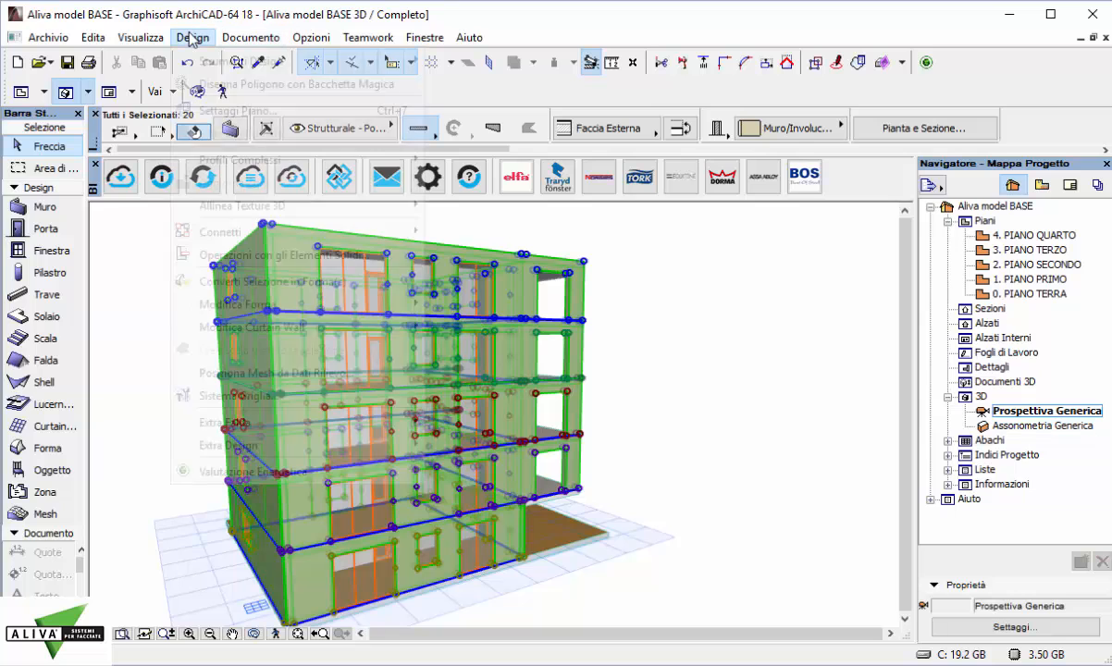
mouse_move(227, 445)
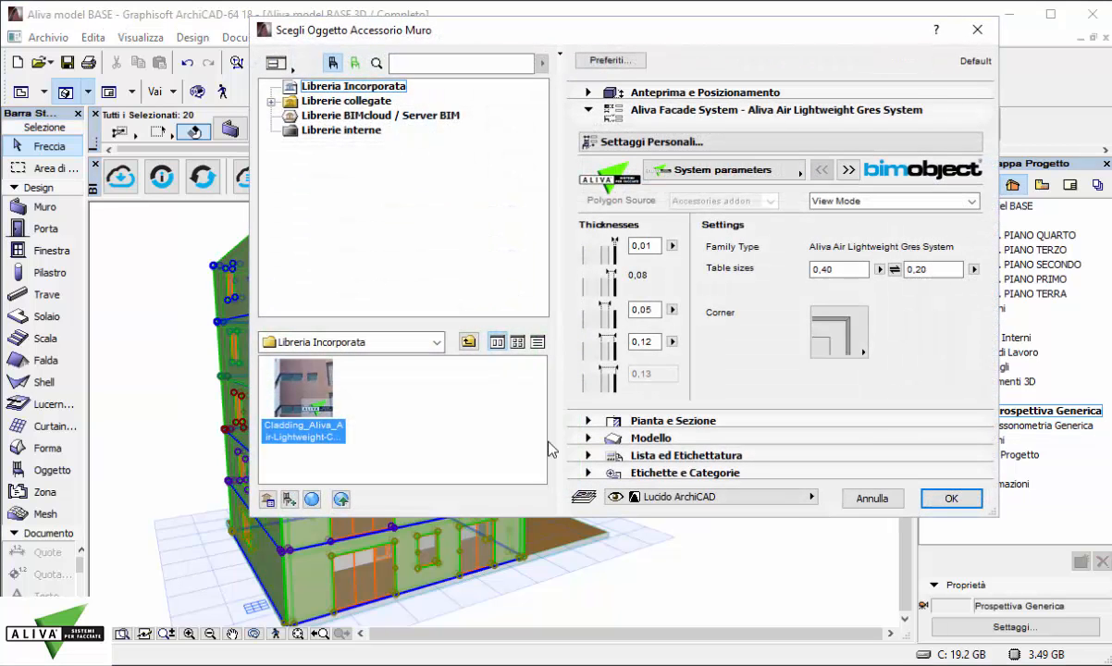
triple_click(932, 269)
text(0,4)
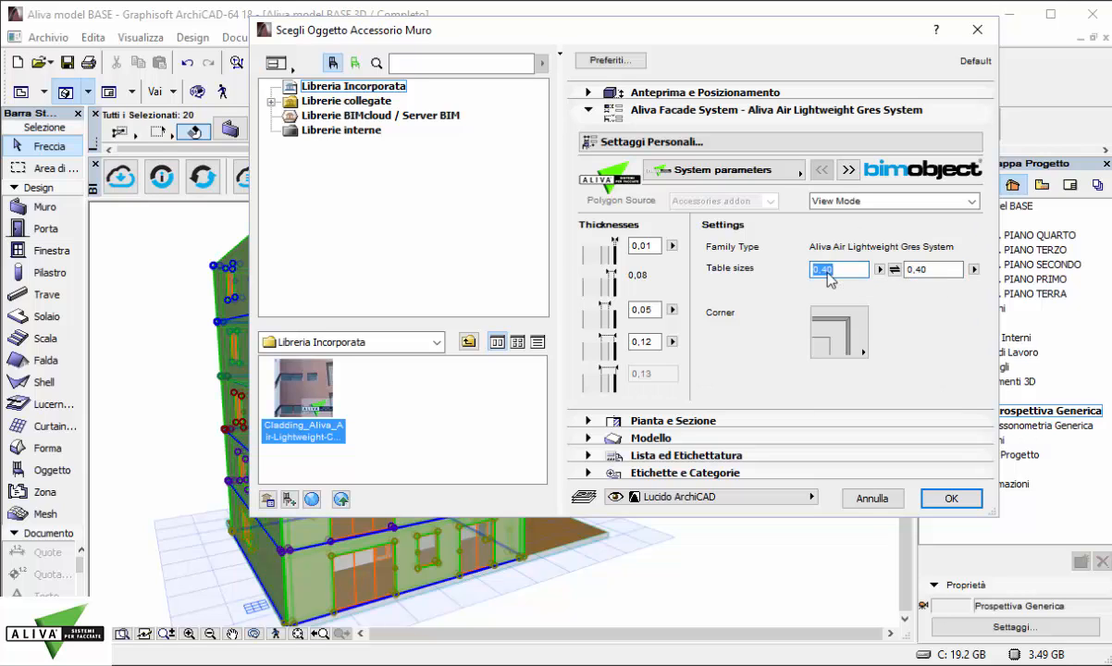
text(0,70)
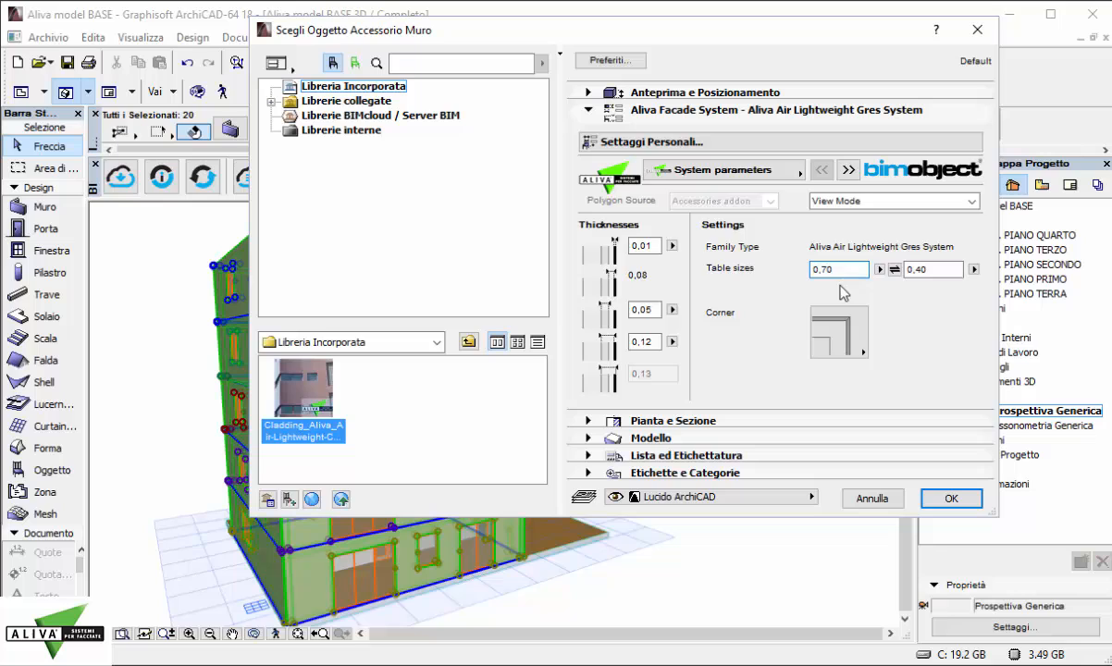
triple_click(837, 269)
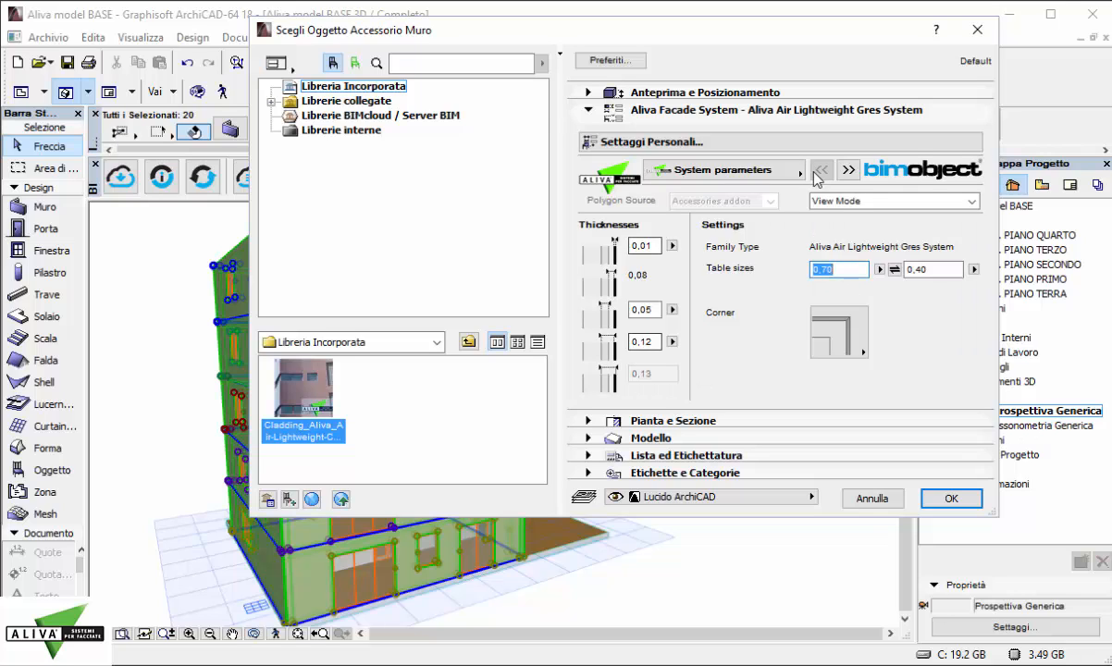
Step: Browse the cladding's Geometry, Colors, Openings, 2D, 3D and Information settings pages
click(848, 170)
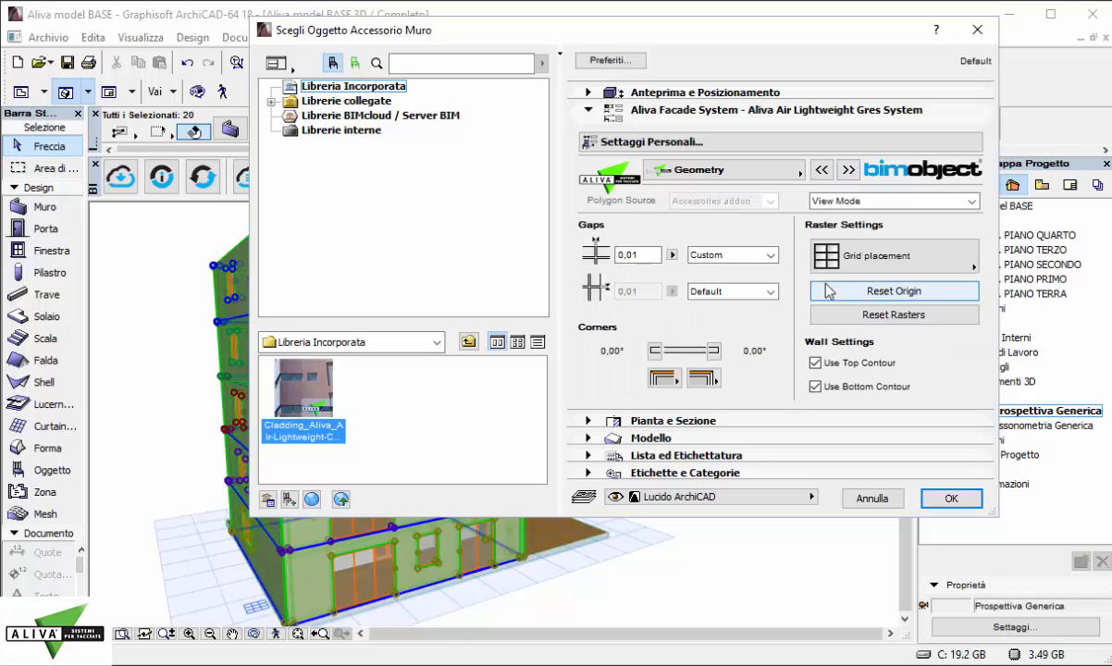
mouse_move(843, 260)
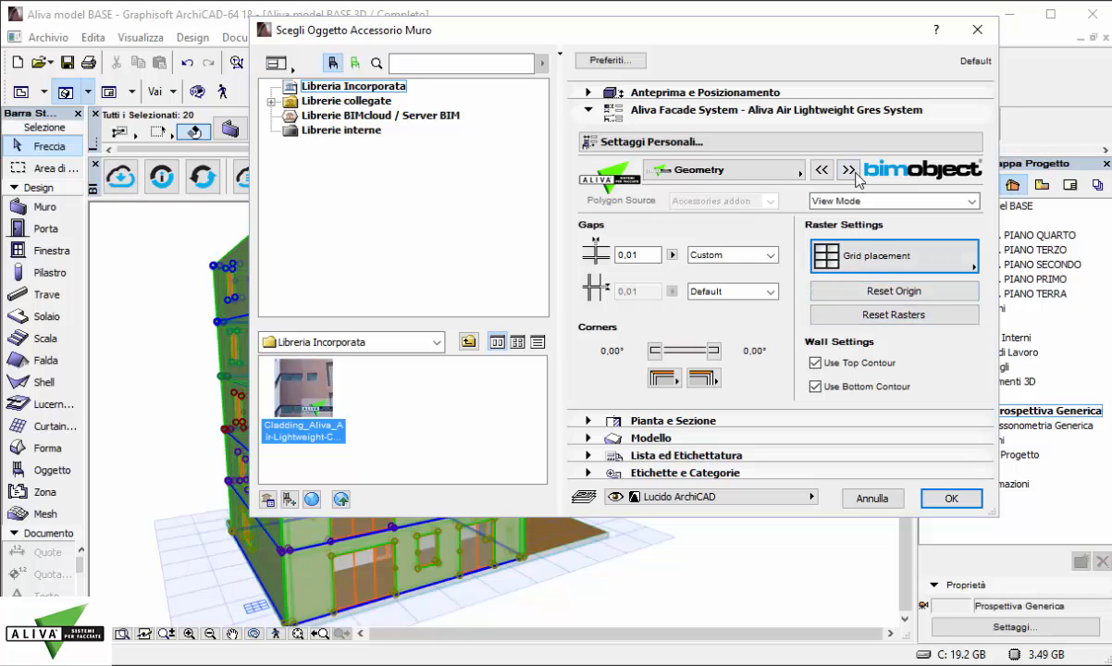
click(848, 170)
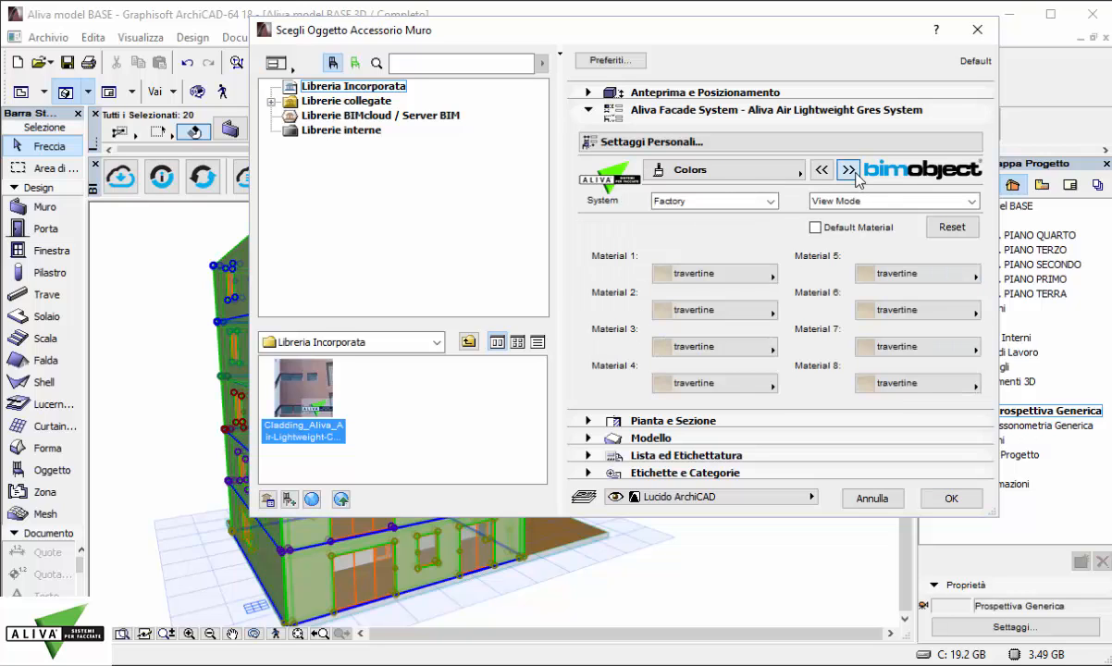
click(848, 170)
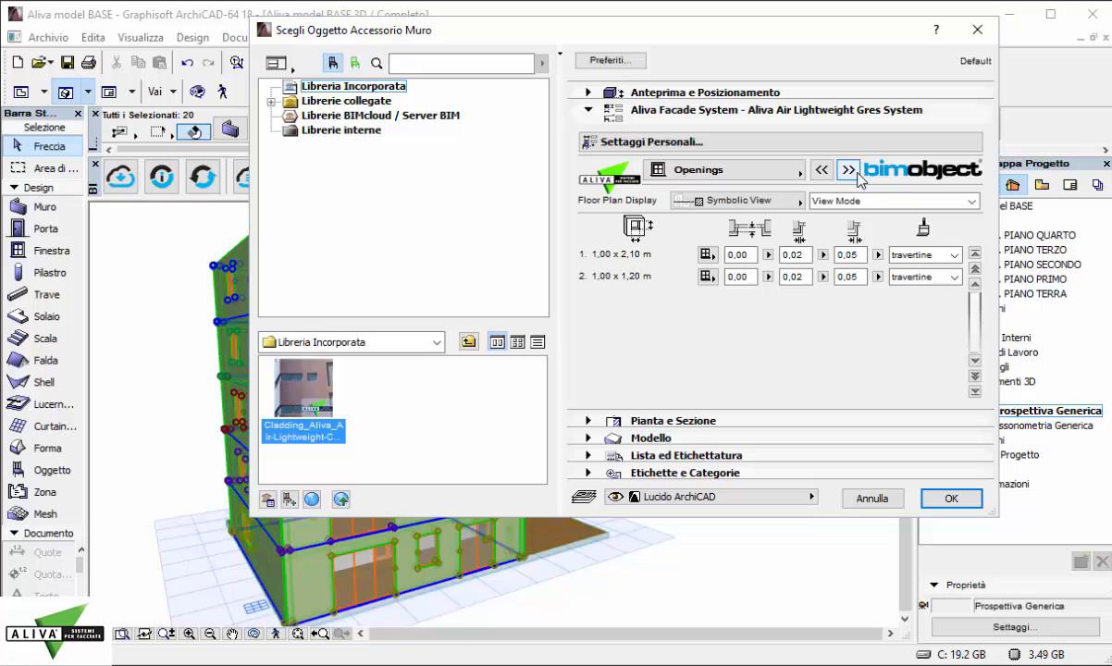
click(847, 169)
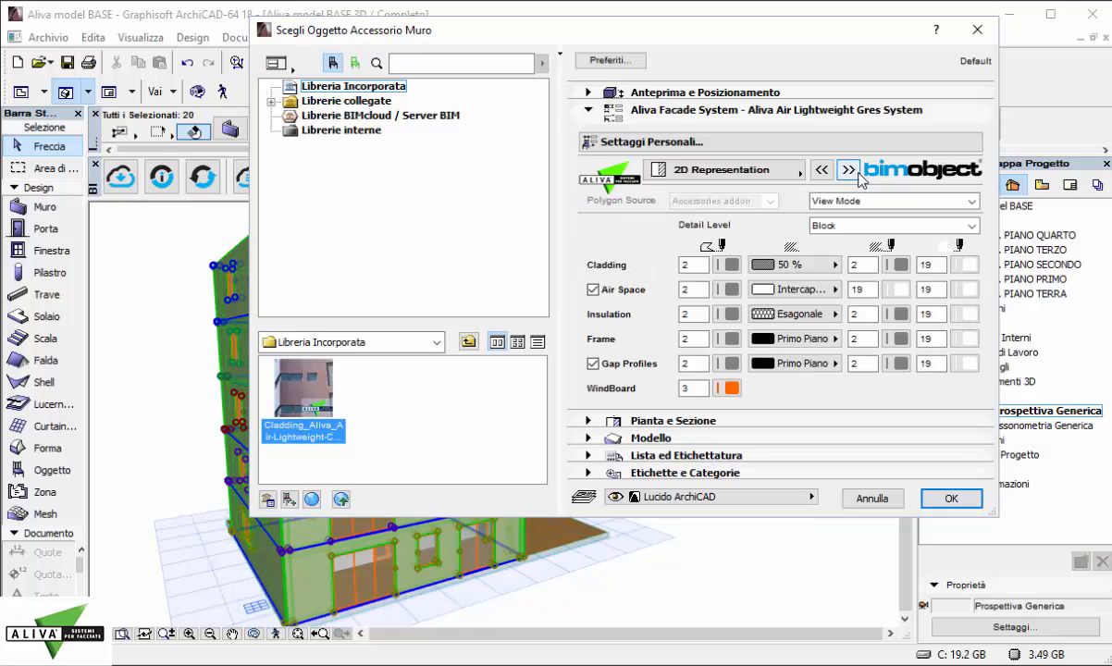
click(848, 169)
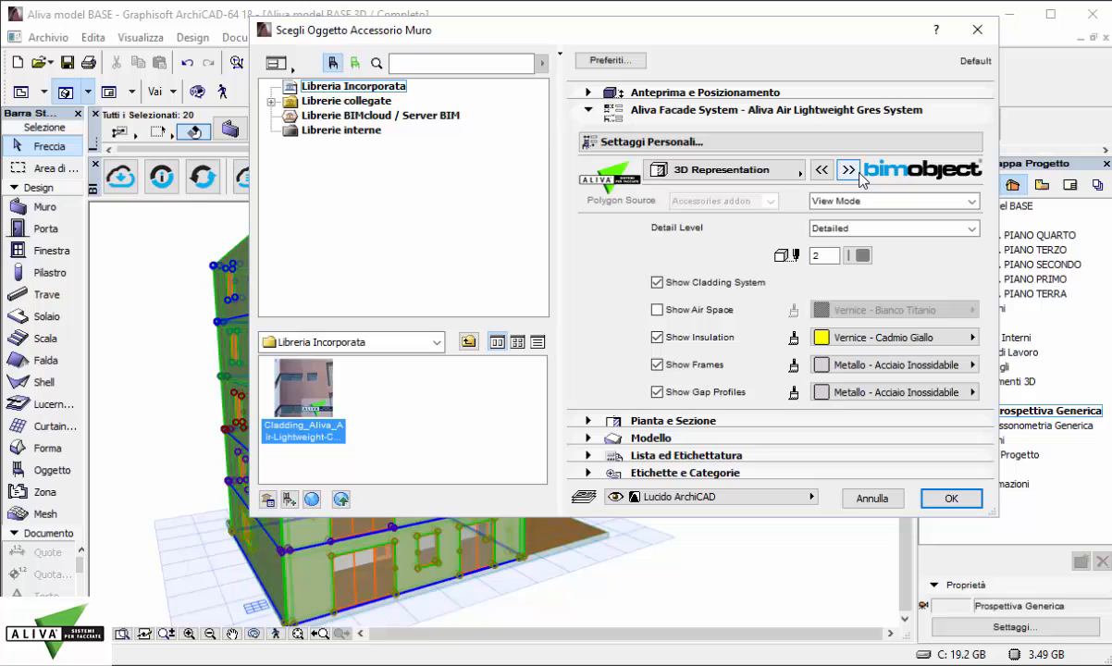
click(848, 169)
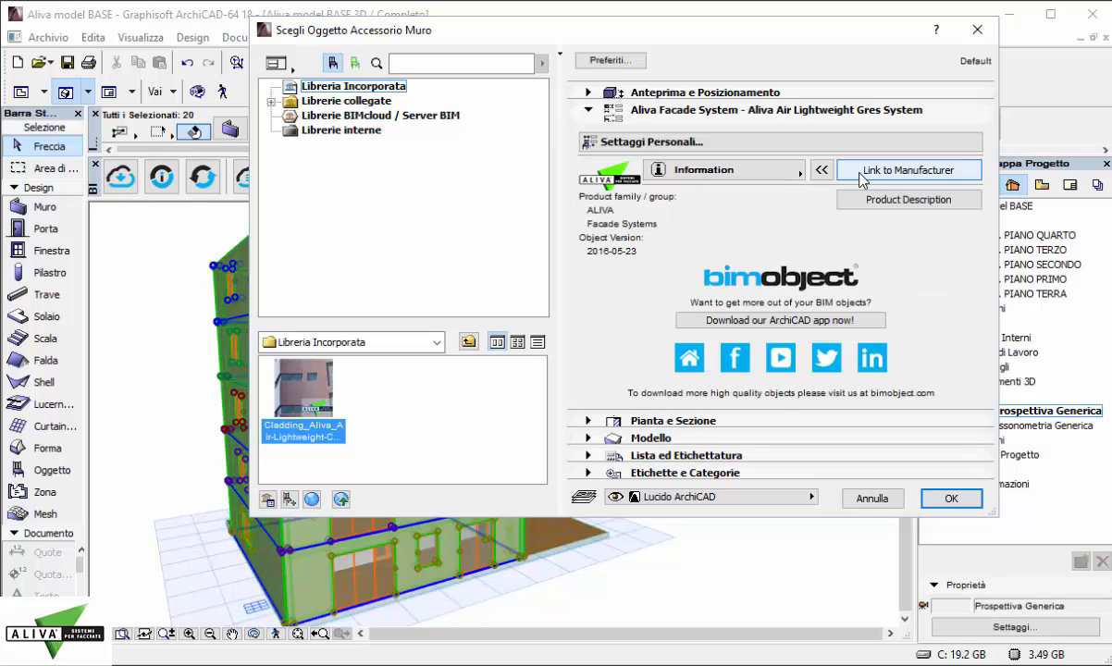
click(908, 171)
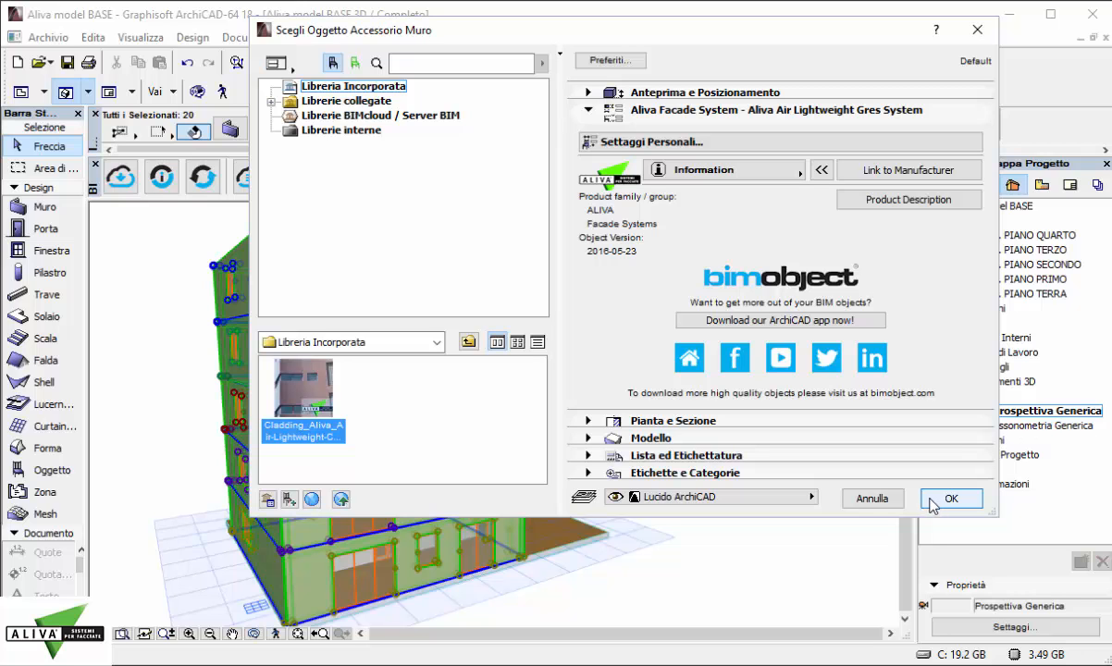
click(951, 498)
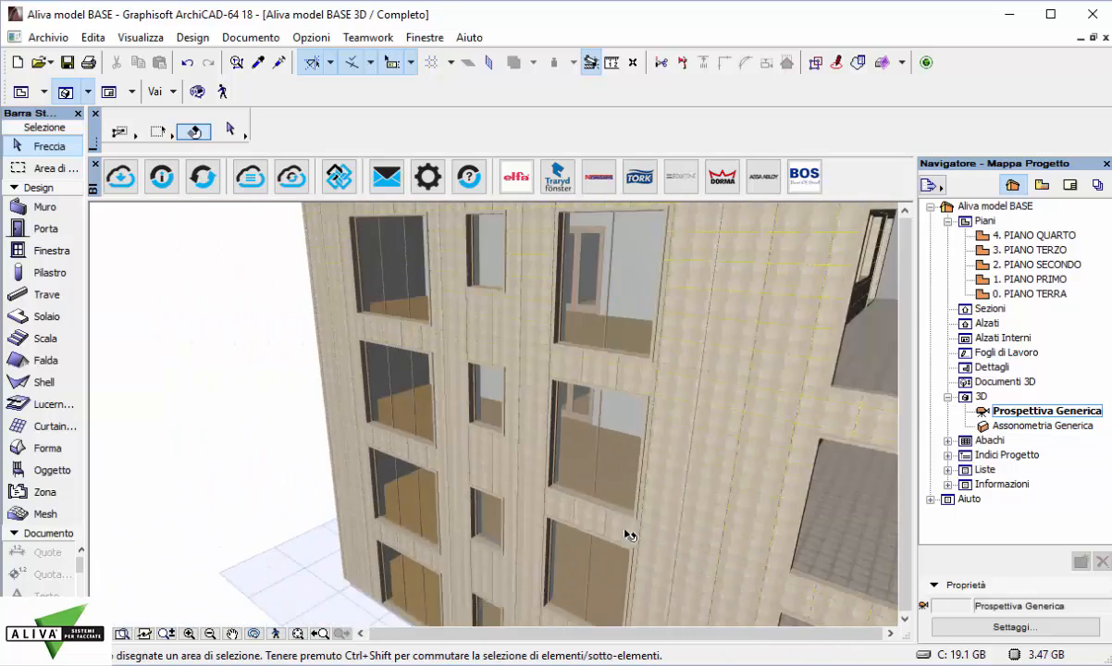
click(1030, 278)
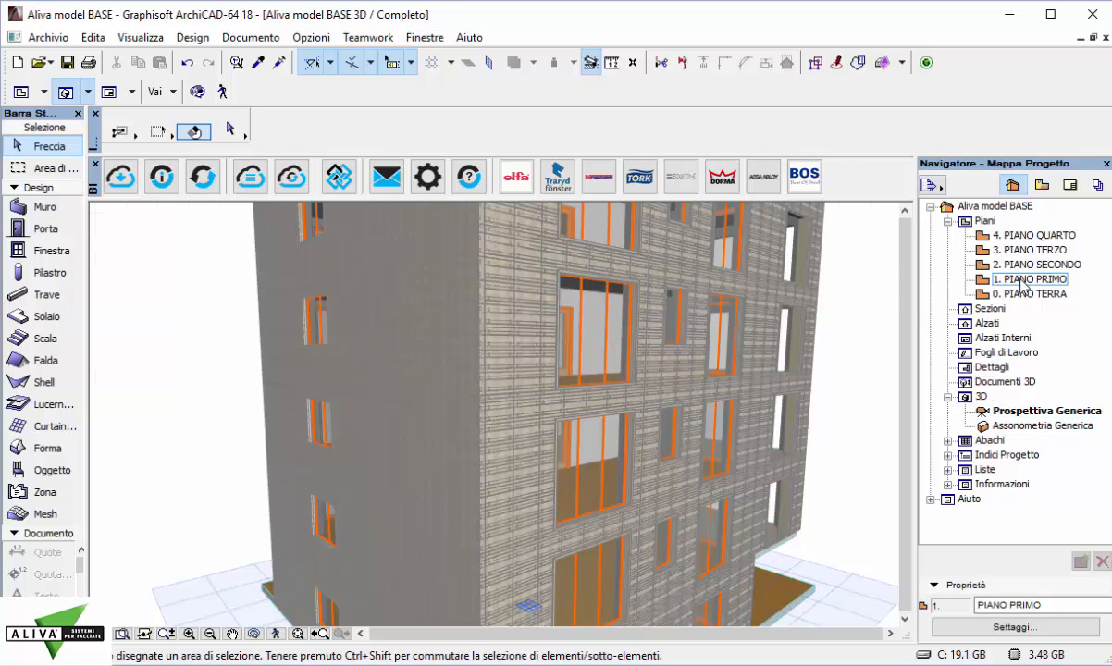
double_click(1029, 279)
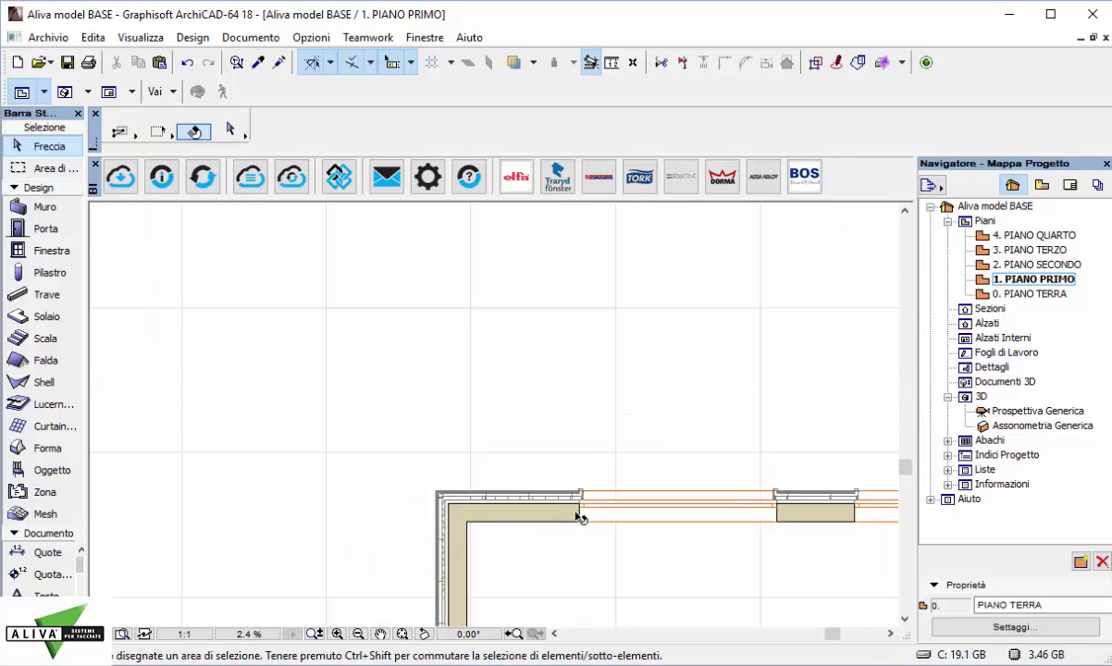
double_click(1046, 411)
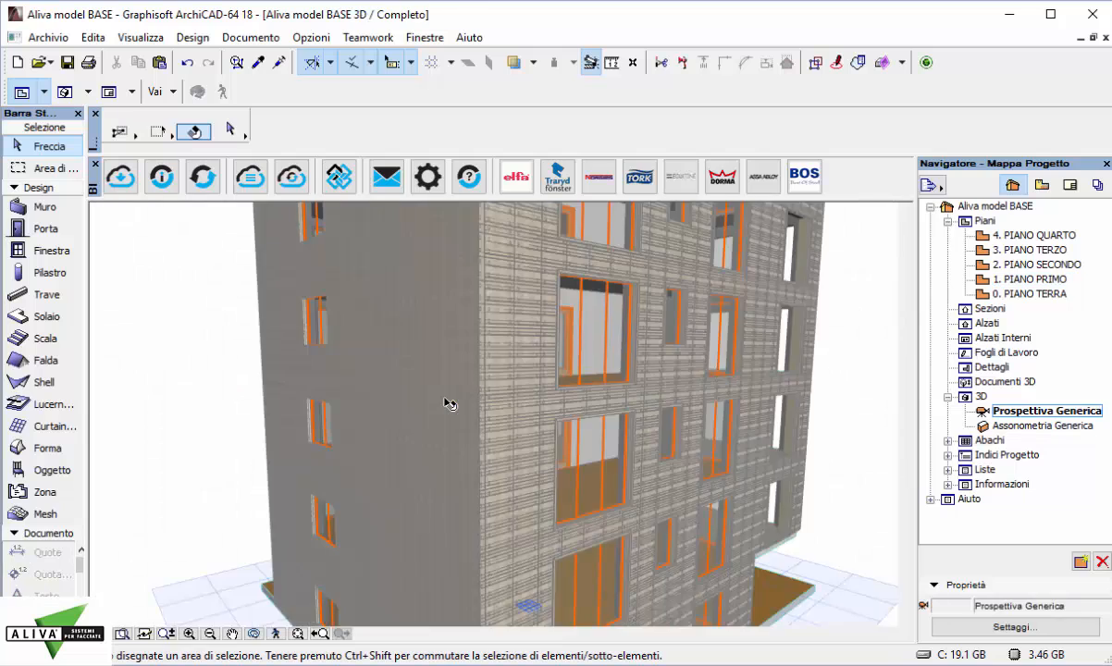
click(119, 176)
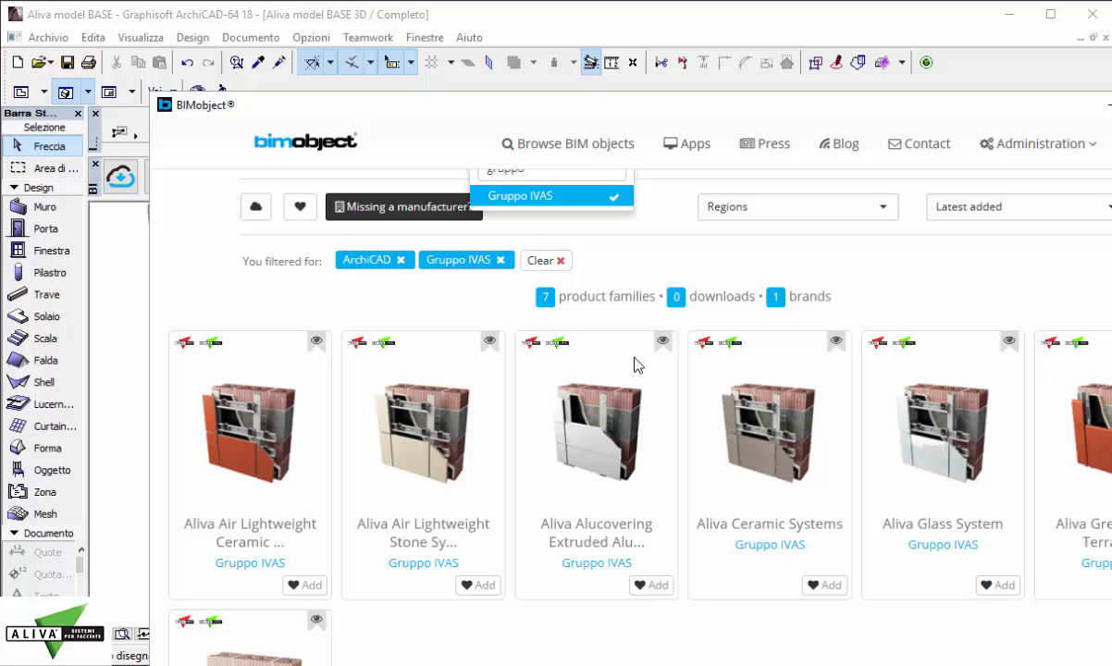
Step: Download the .gsm ArchiCAD object for Aliva Alucovering Extruded Aluminium Systems
click(597, 430)
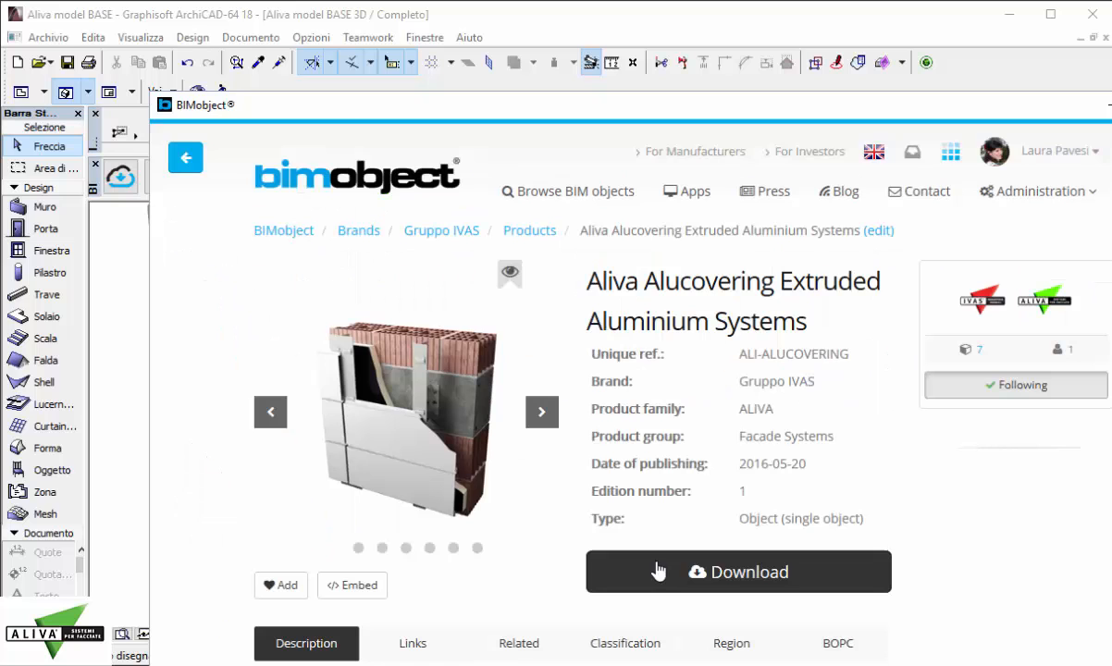
click(737, 571)
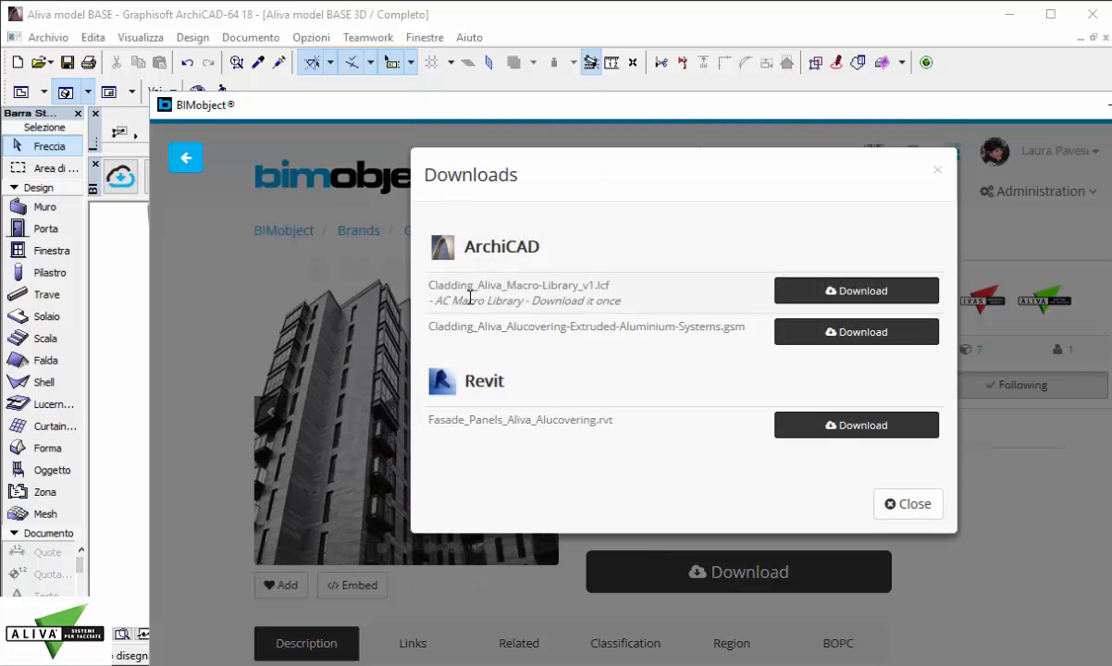
click(907, 503)
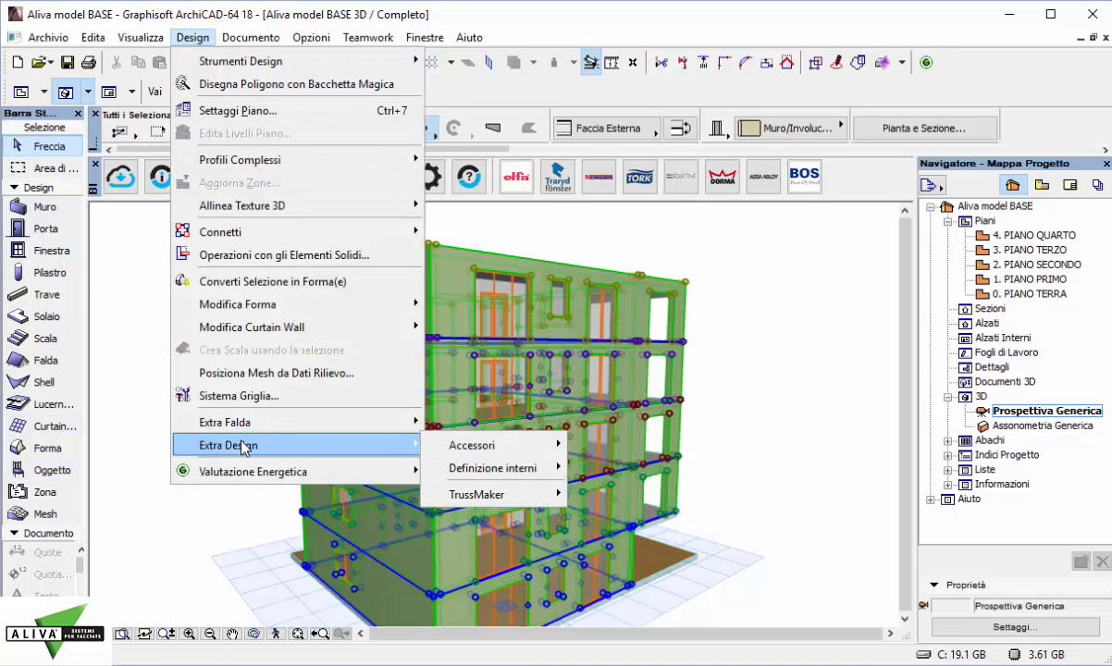
Step: Clad the selected walls with 0,40 x 0,40 Alucovering panels and paint individual panels
click(471, 445)
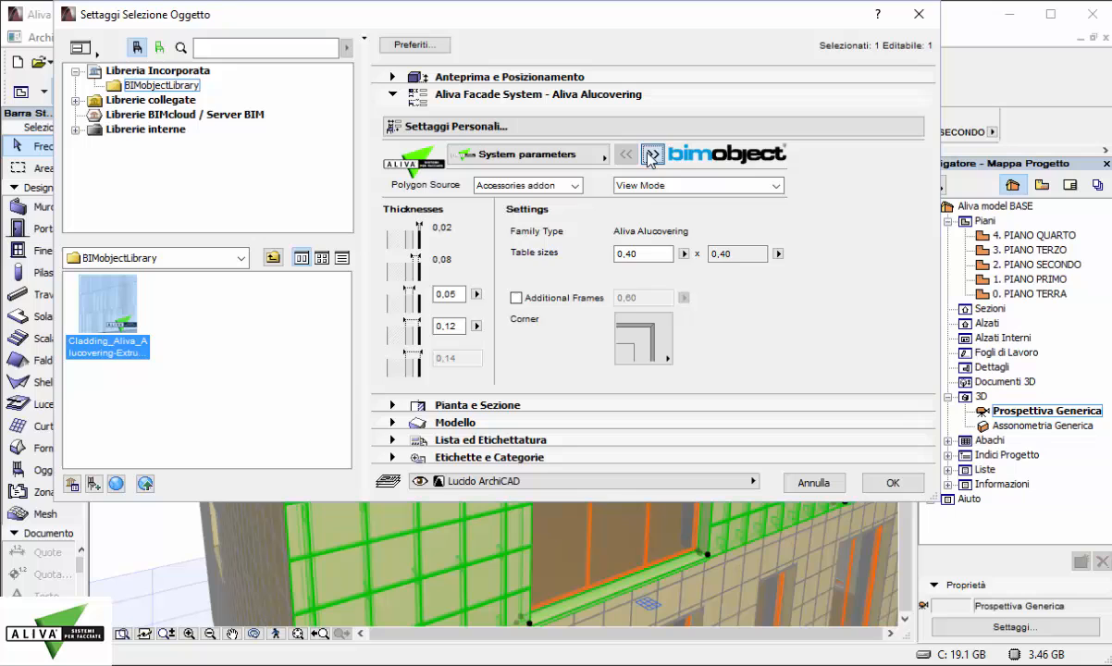
click(653, 154)
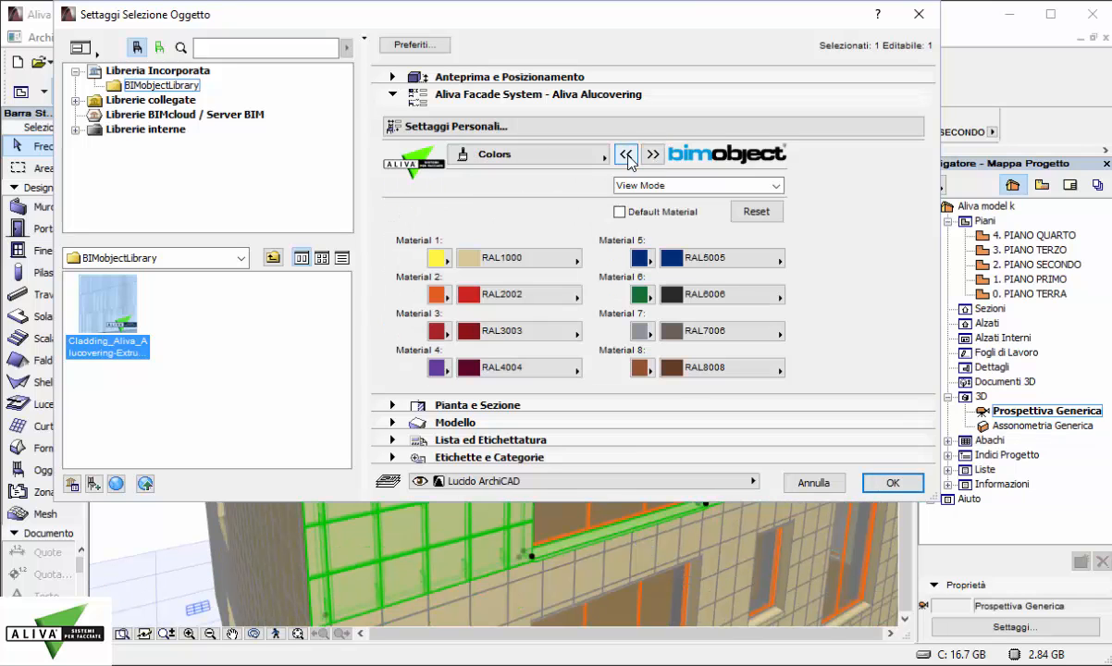
click(627, 155)
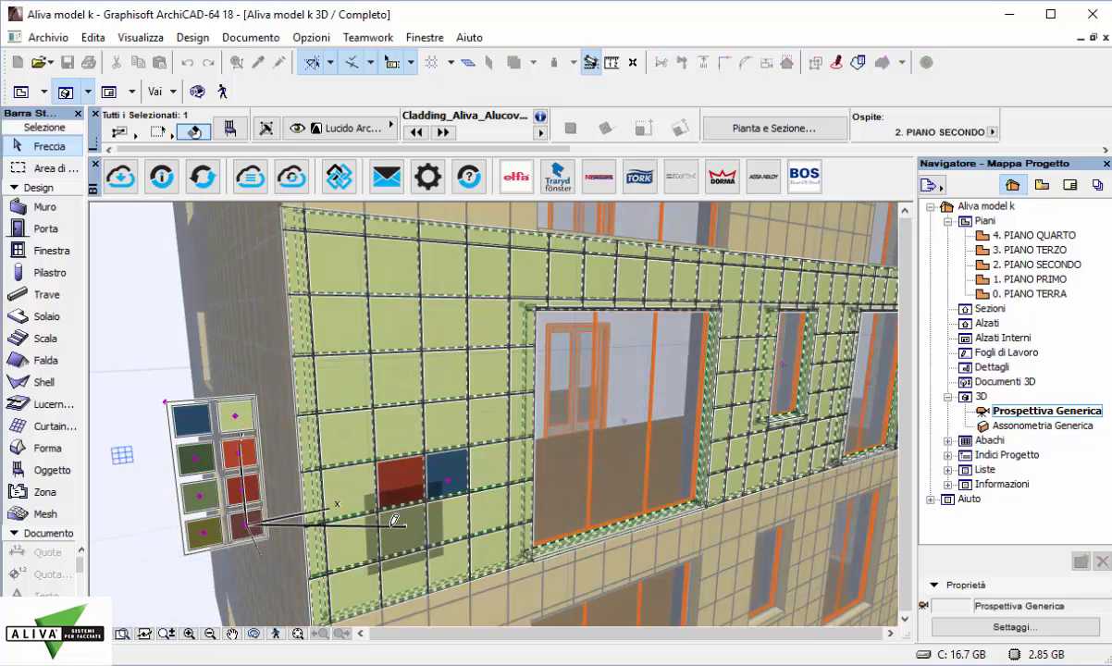
click(245, 462)
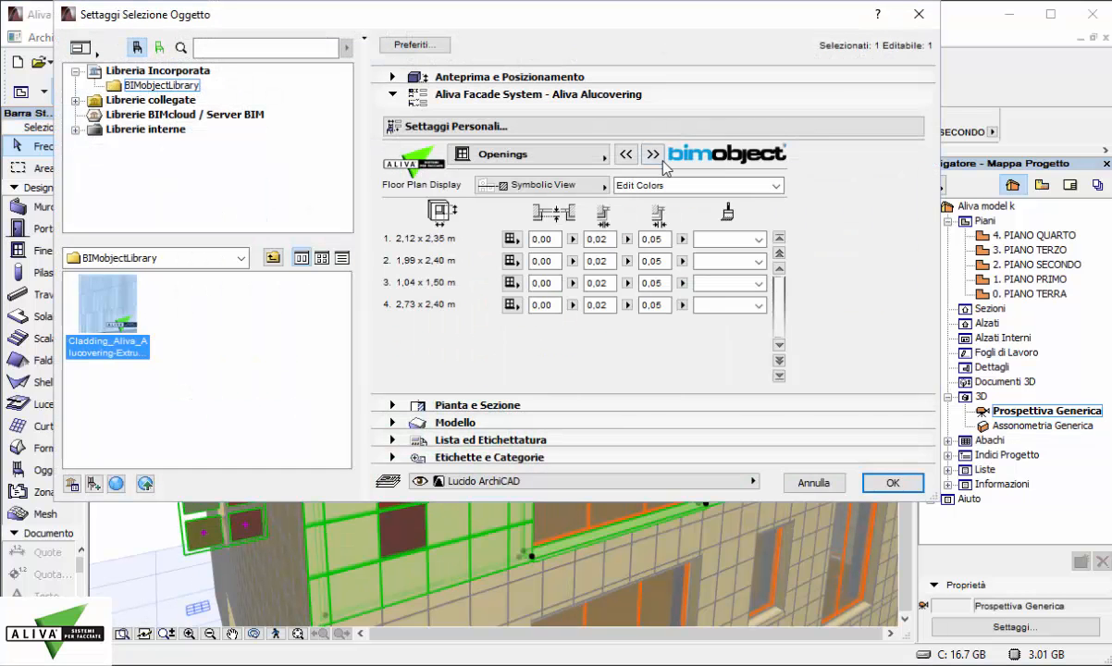
Step: Step to the 2D and 3D Representation settings, hide the cladding system, and open its BIMobject page
click(653, 154)
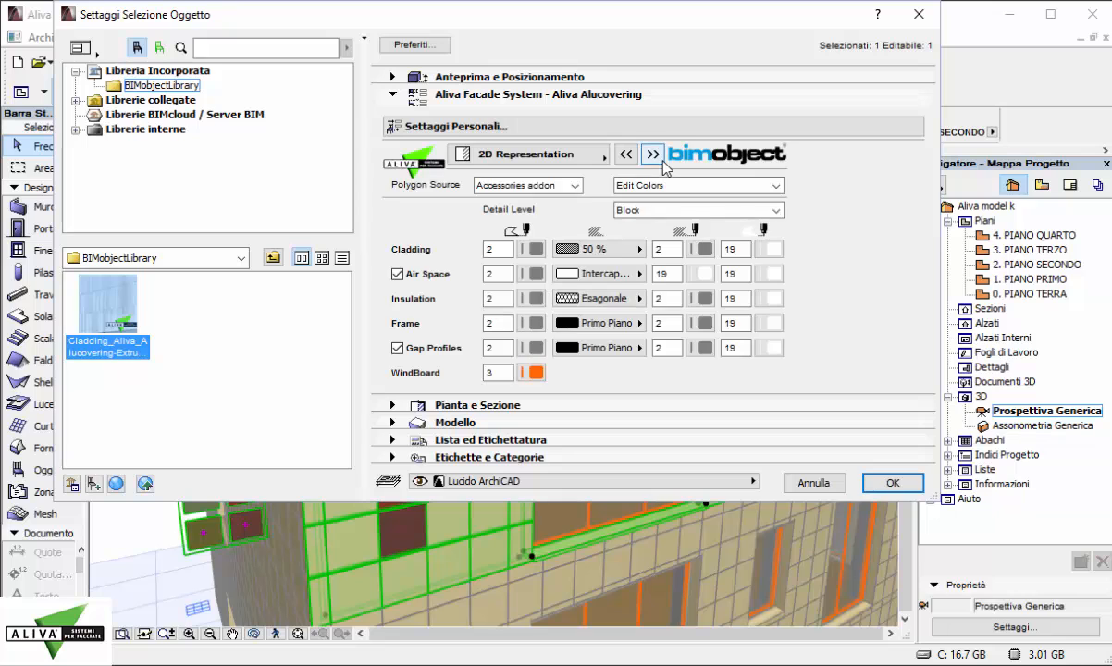
click(652, 154)
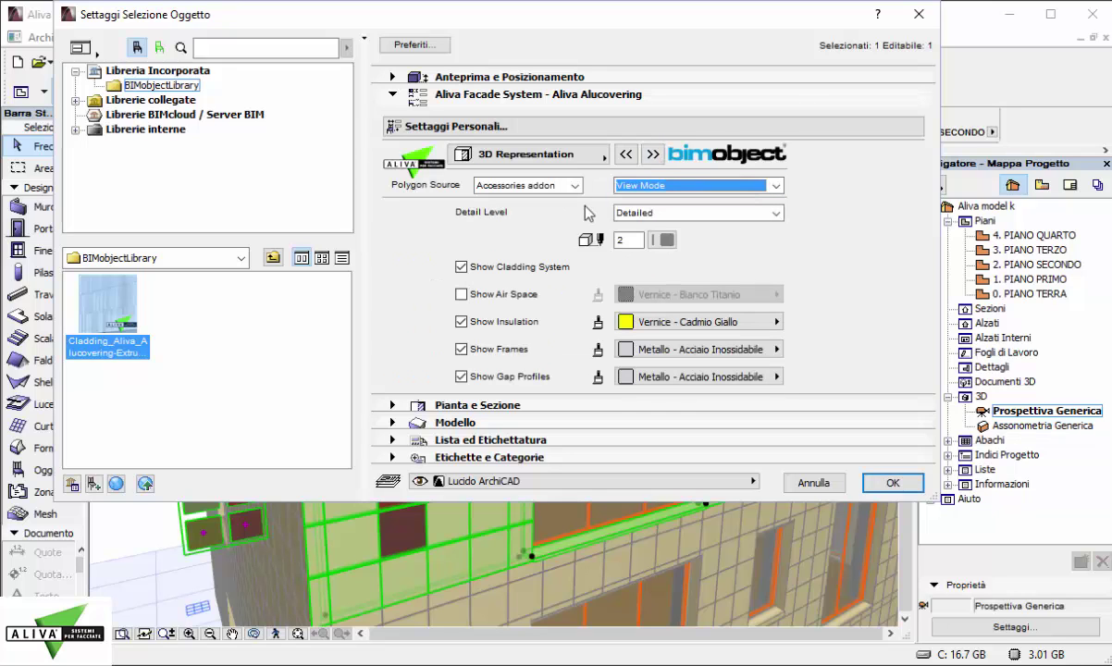
click(462, 267)
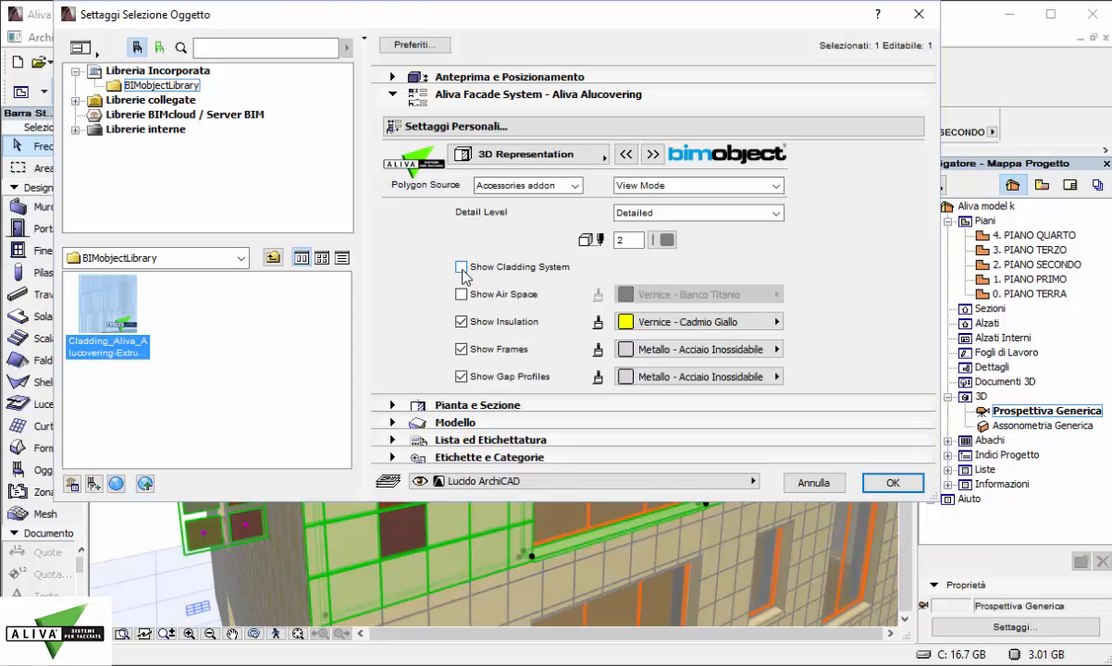
click(892, 483)
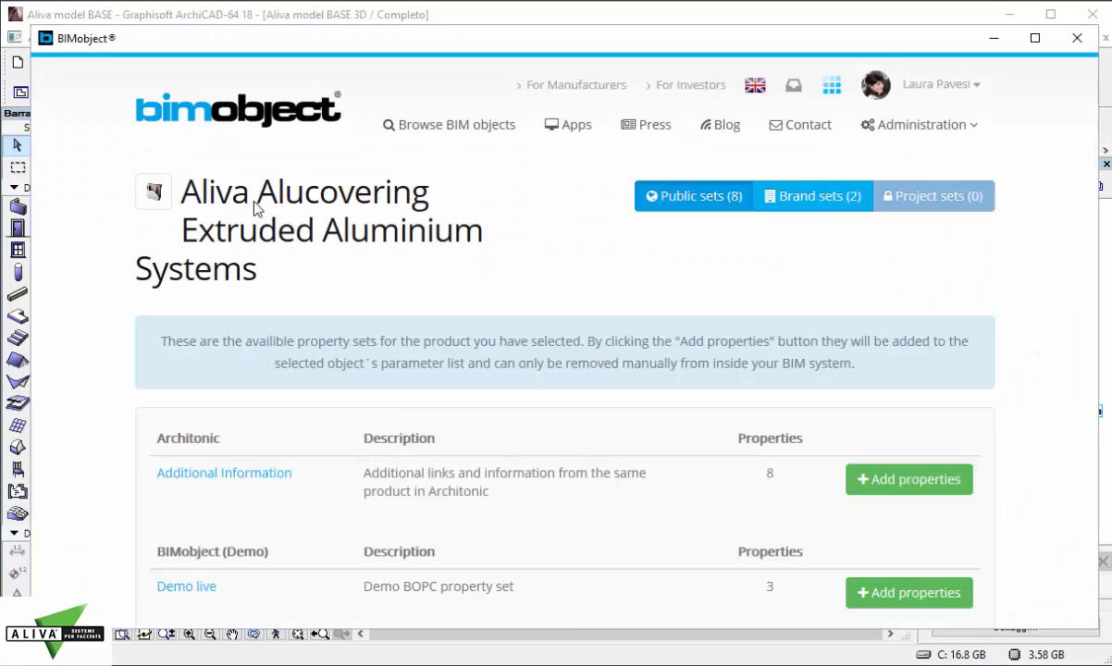
Step: Add the UK.COBie.Component and UK.COBie.Type property sets, then close BIMobject
scroll(down, 3)
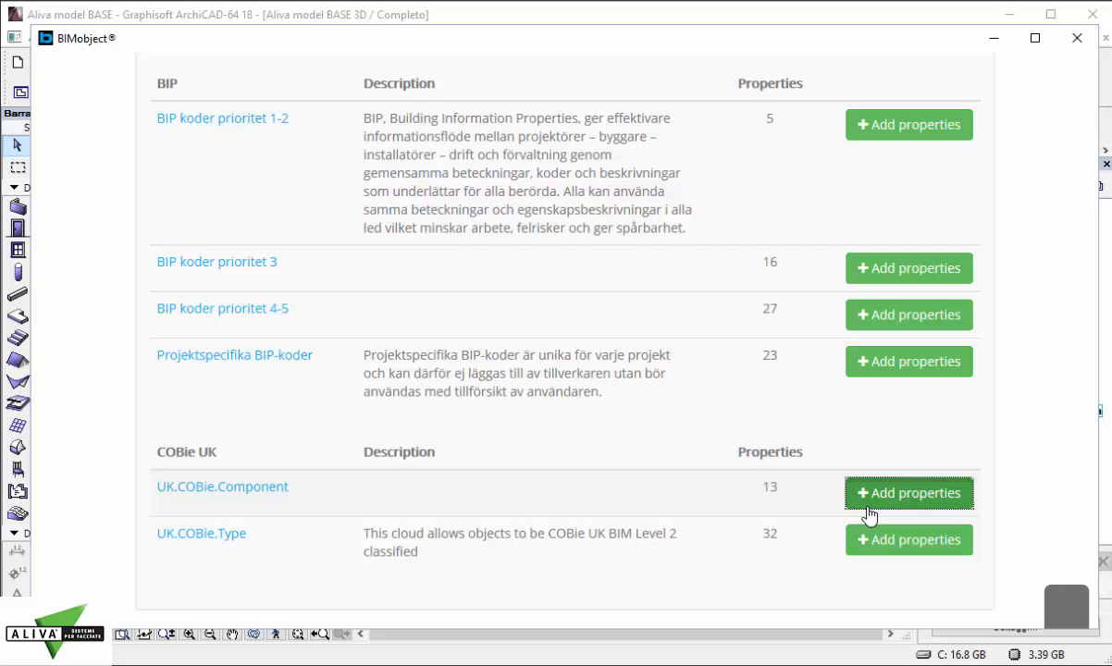
click(909, 492)
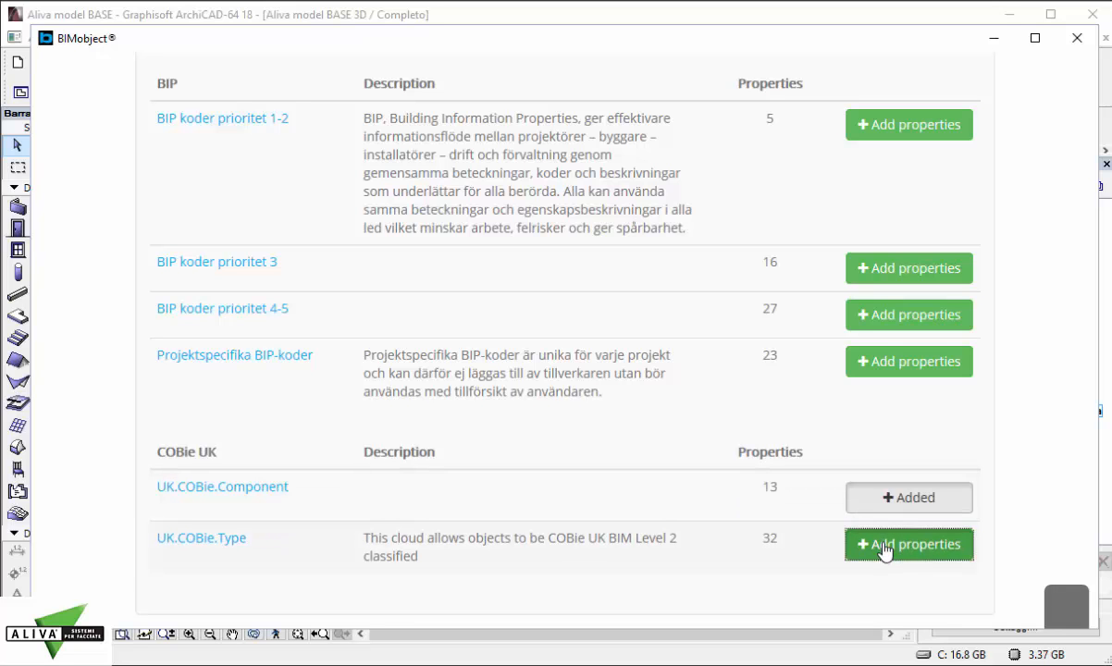
click(909, 544)
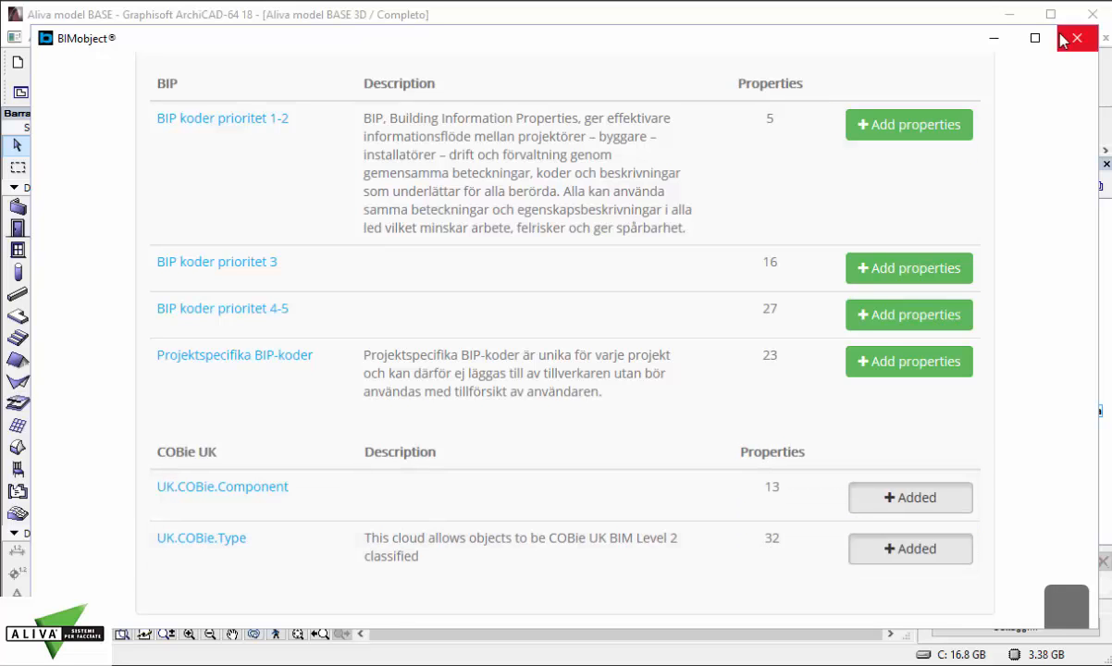
click(1076, 38)
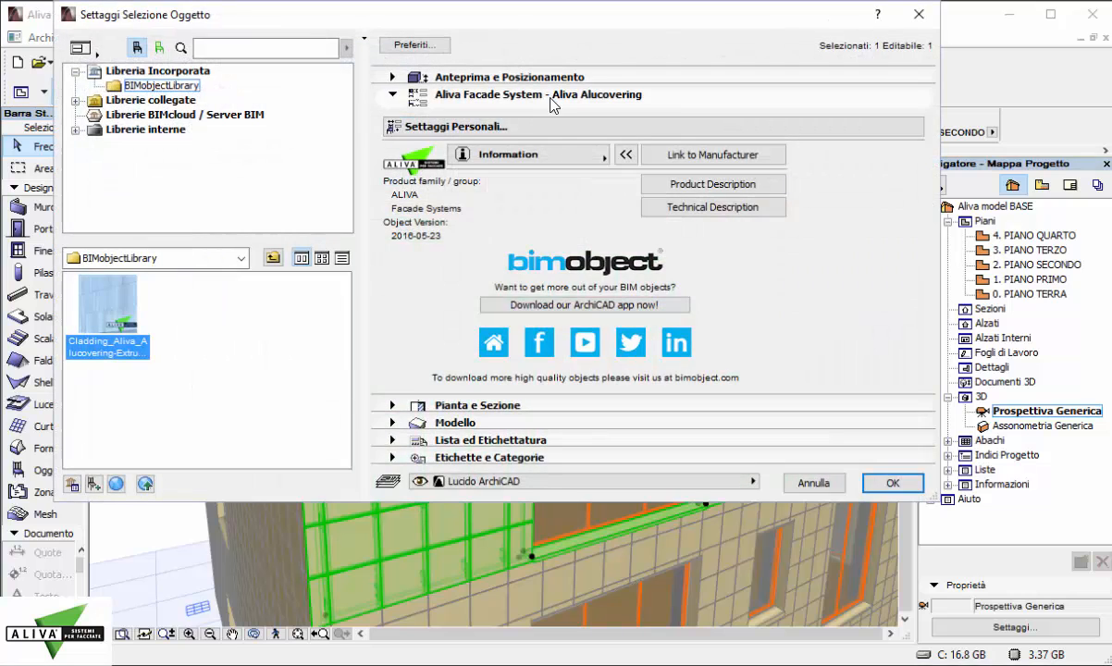
Step: Show All Parameters in Object Settings and expand the UK.COBie.Component group
click(454, 126)
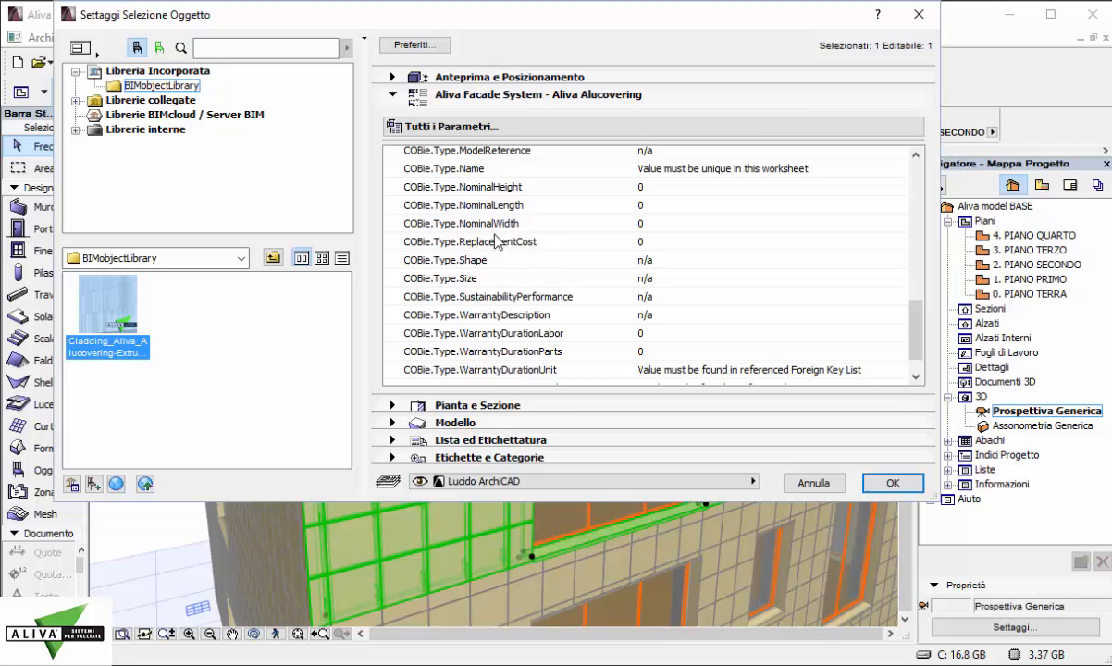
scroll(down, 3)
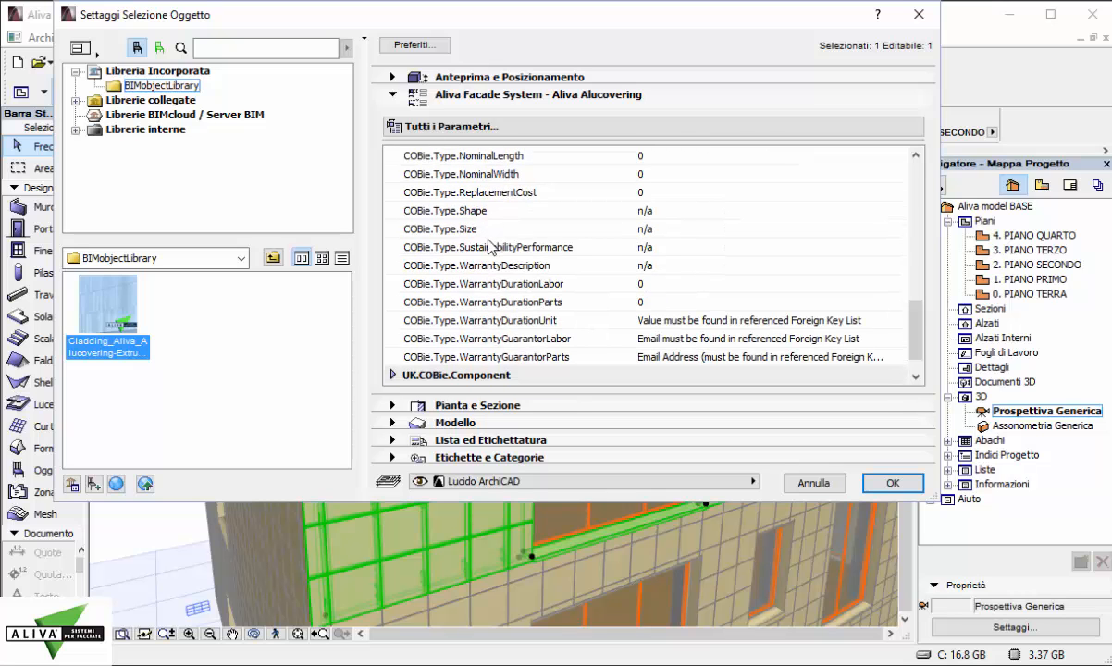
click(456, 375)
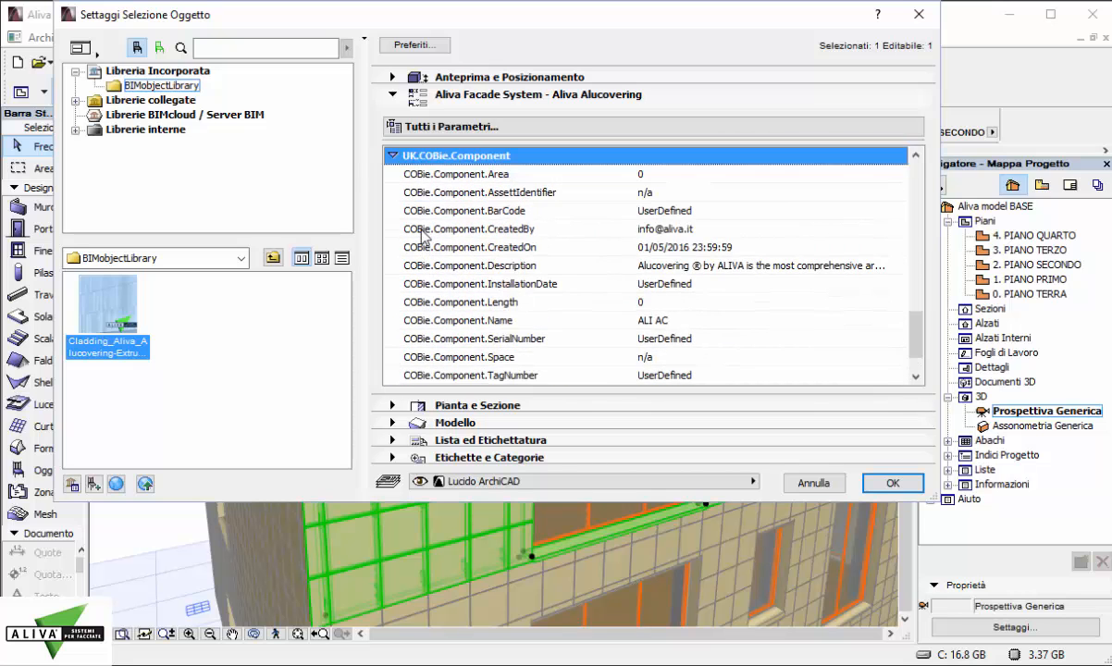